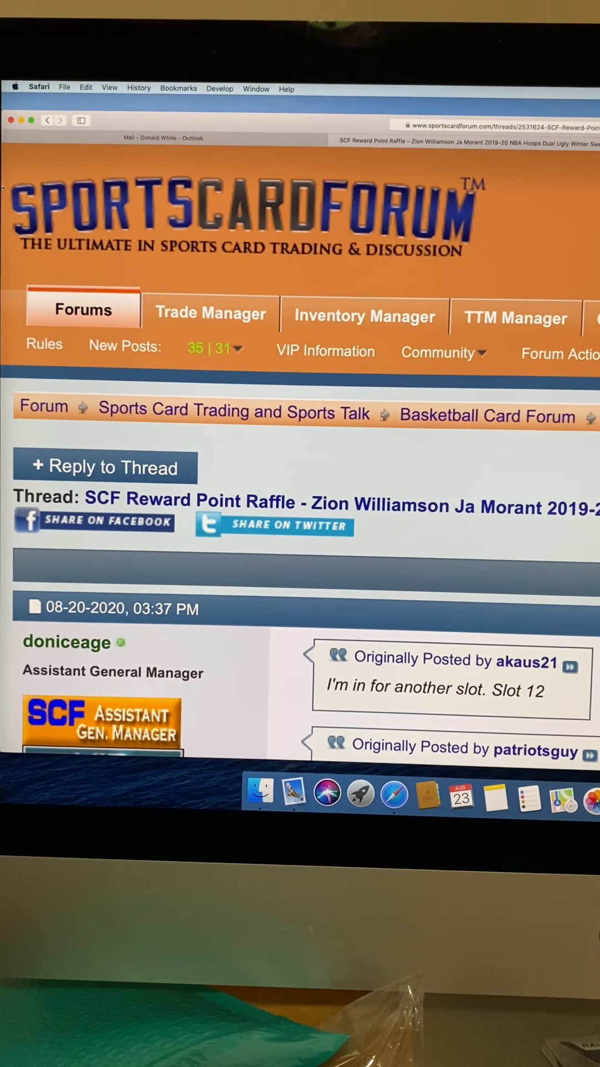
pyautogui.scroll(-3)
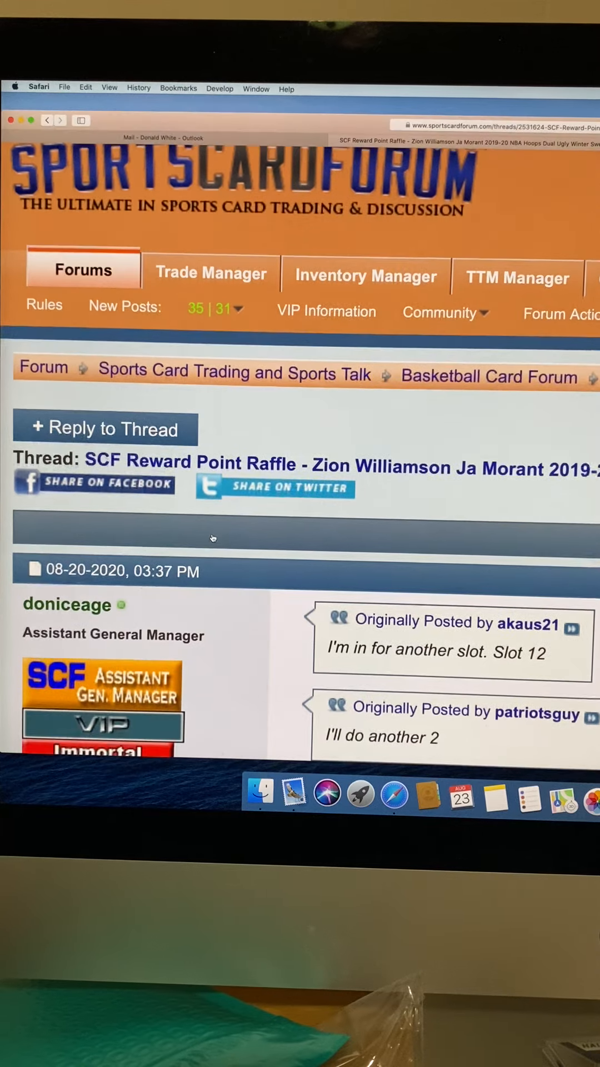
pyautogui.scroll(-3)
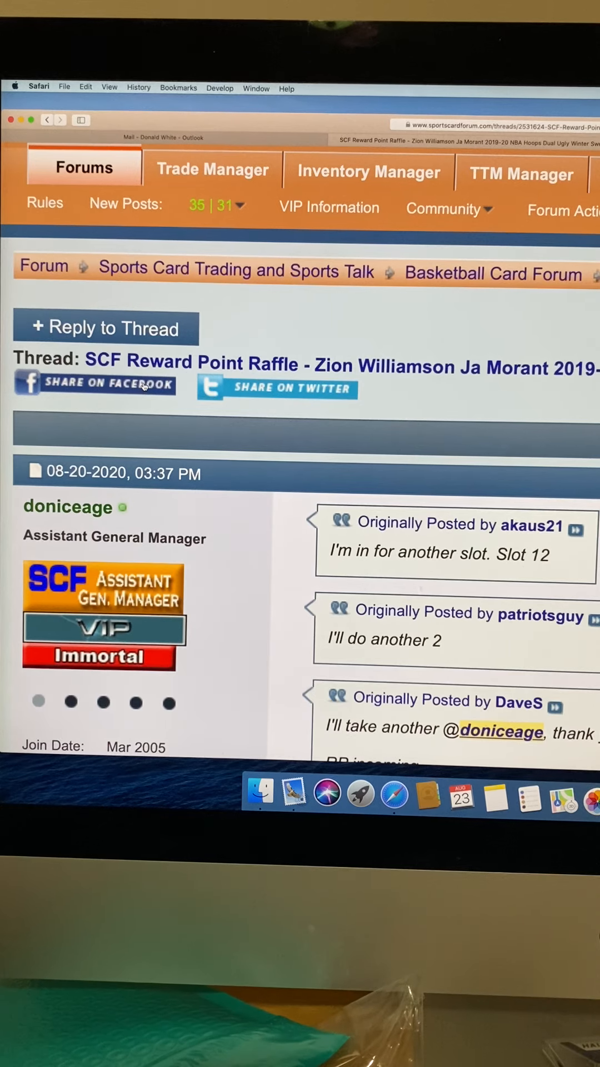
pyautogui.scroll(-3)
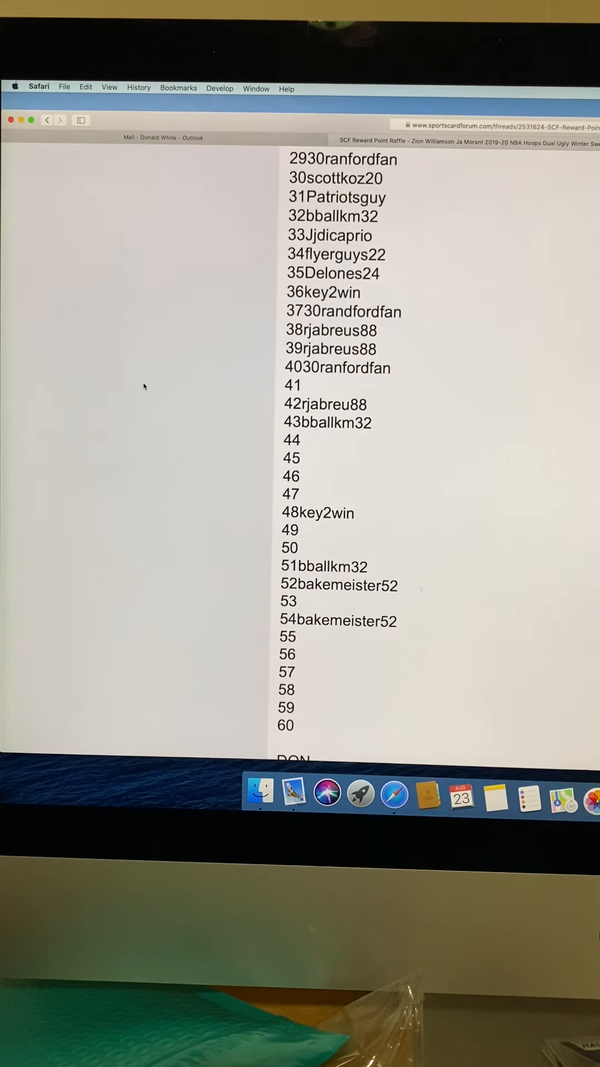
pyautogui.scroll(-3)
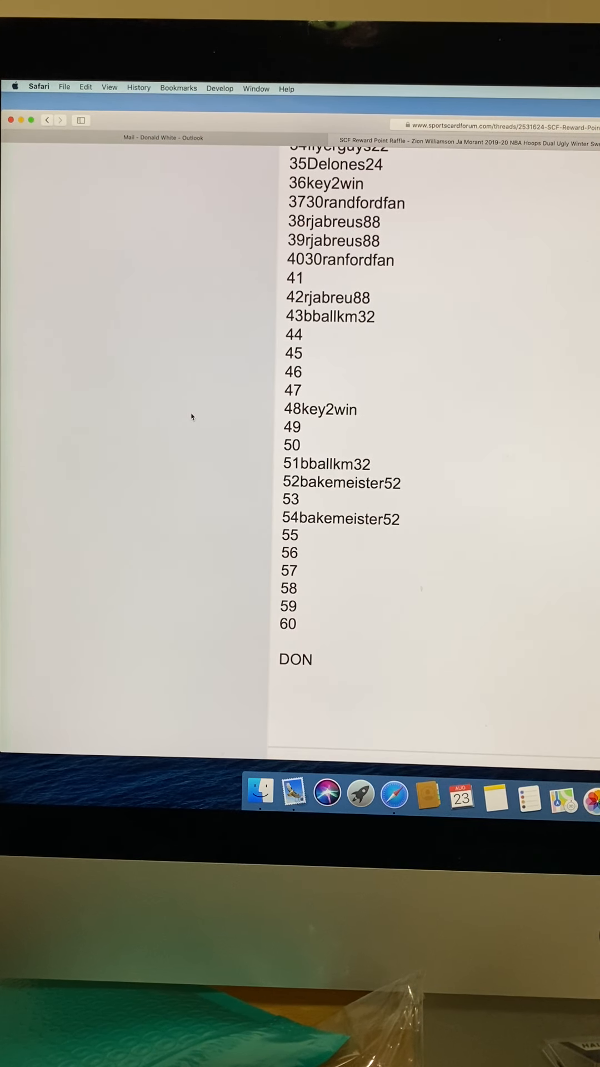
pyautogui.moveTo(321, 441)
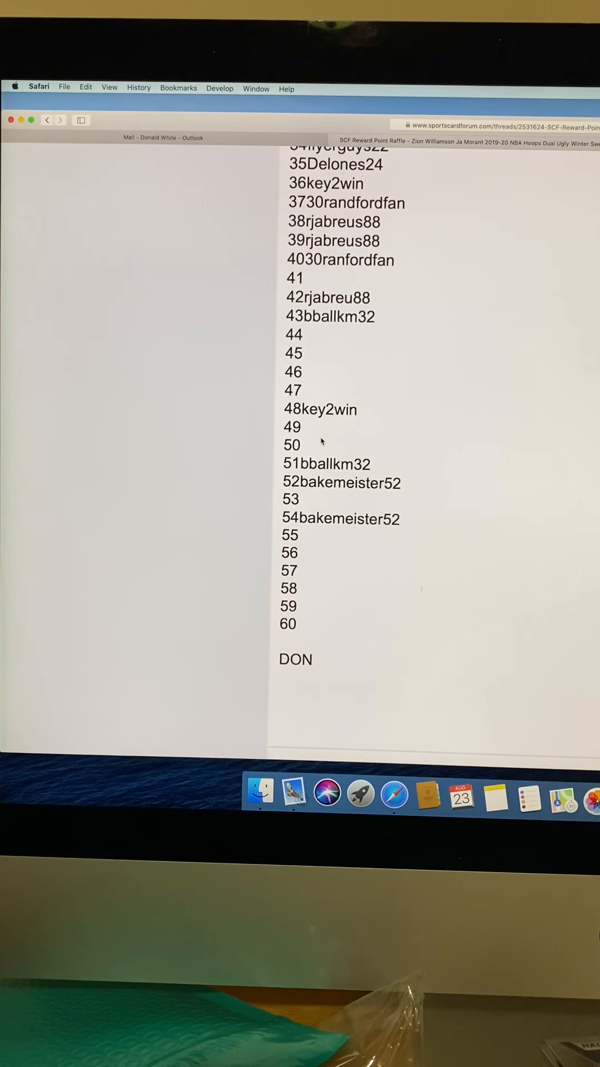
pyautogui.scroll(-3)
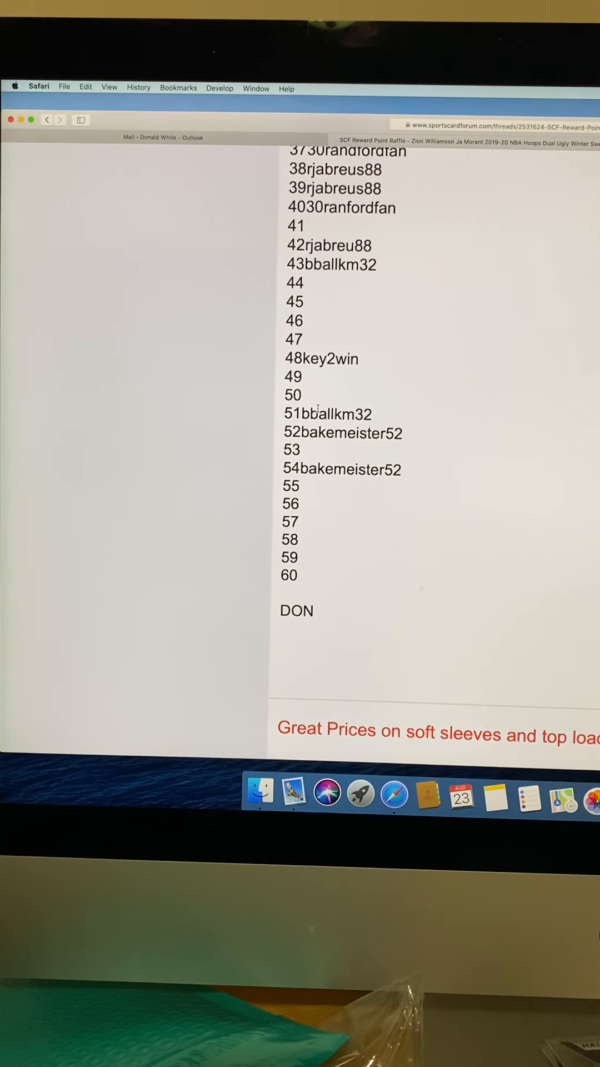
pyautogui.scroll(-3)
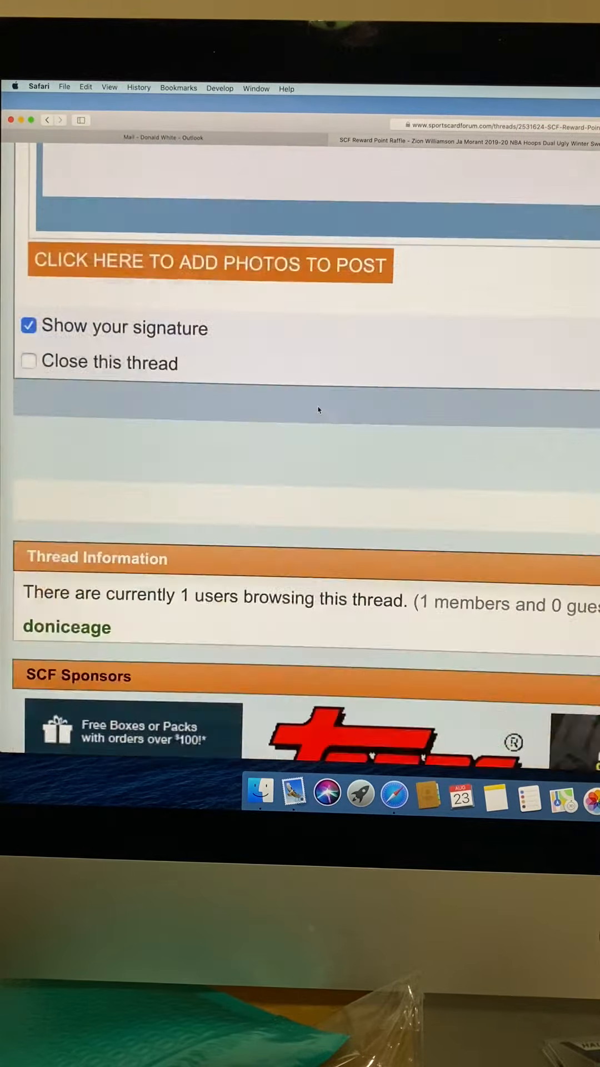
pyautogui.scroll(3)
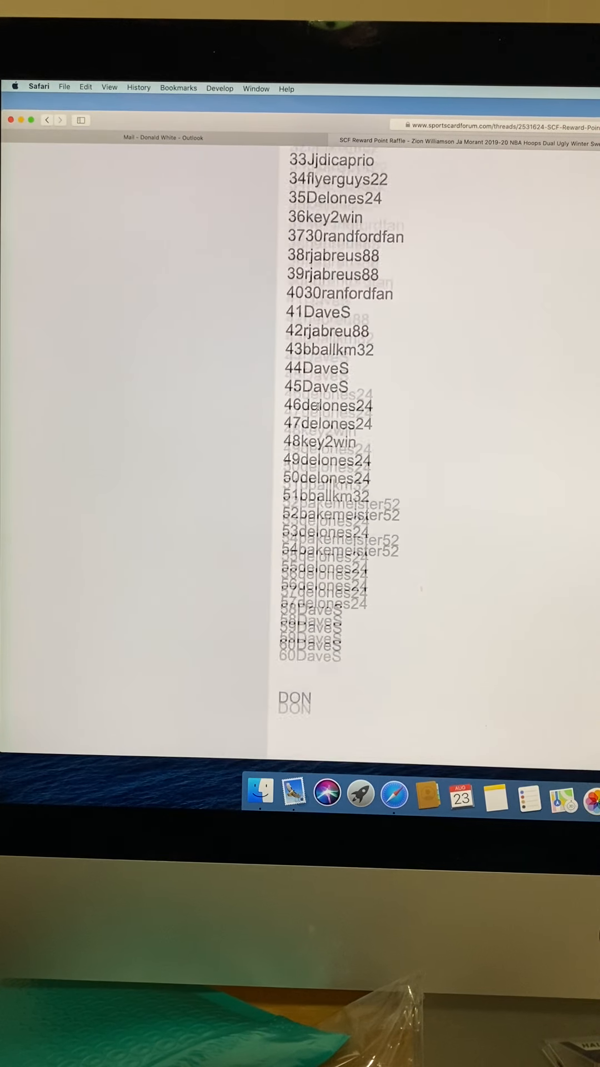
pyautogui.scroll(3)
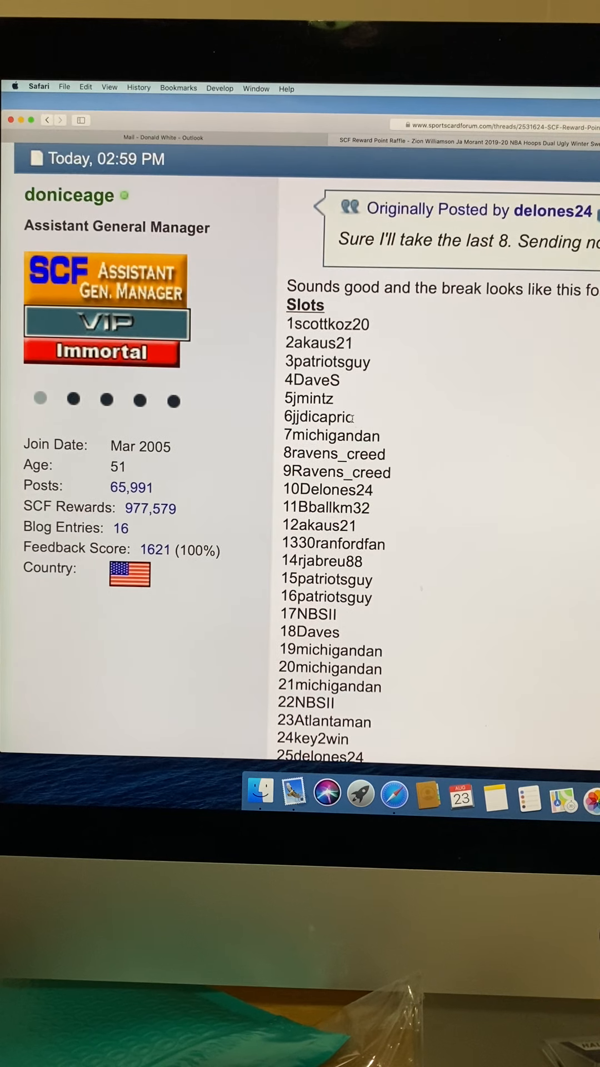
pyautogui.scroll(-3)
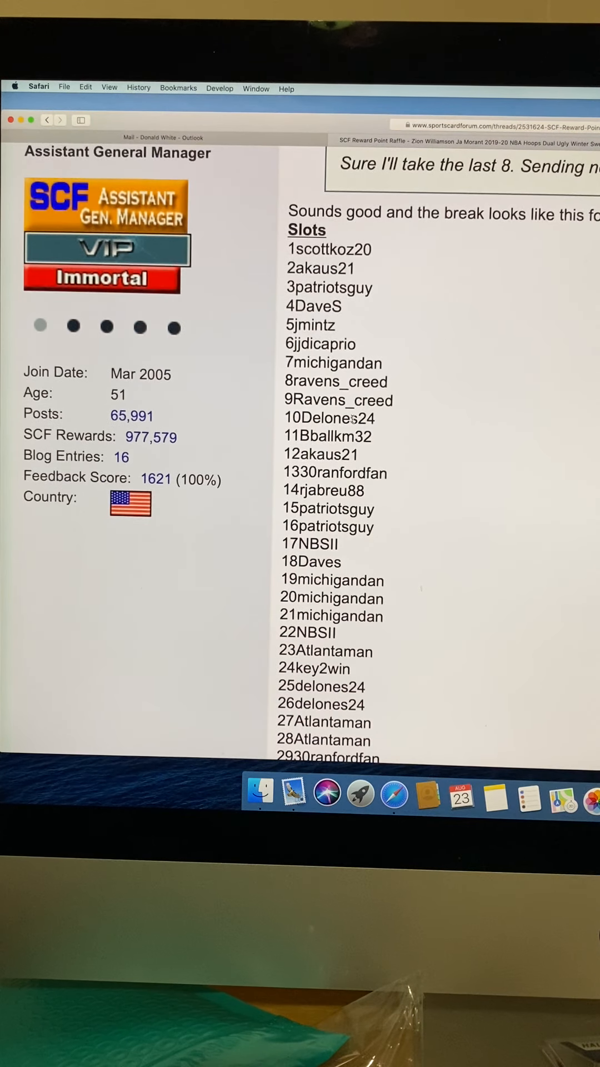
pyautogui.scroll(-3)
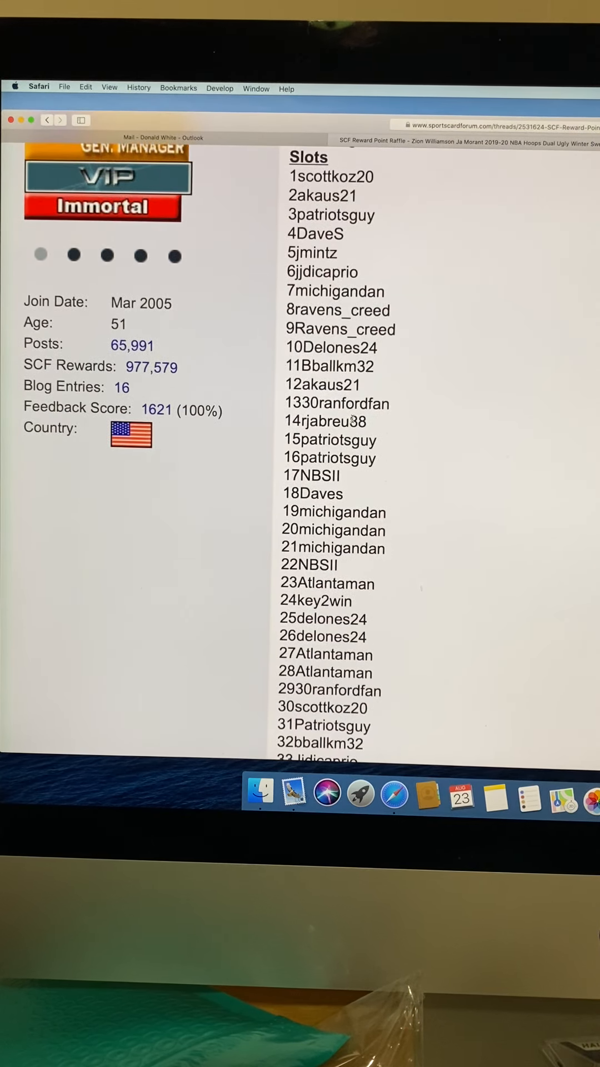
pyautogui.scroll(-3)
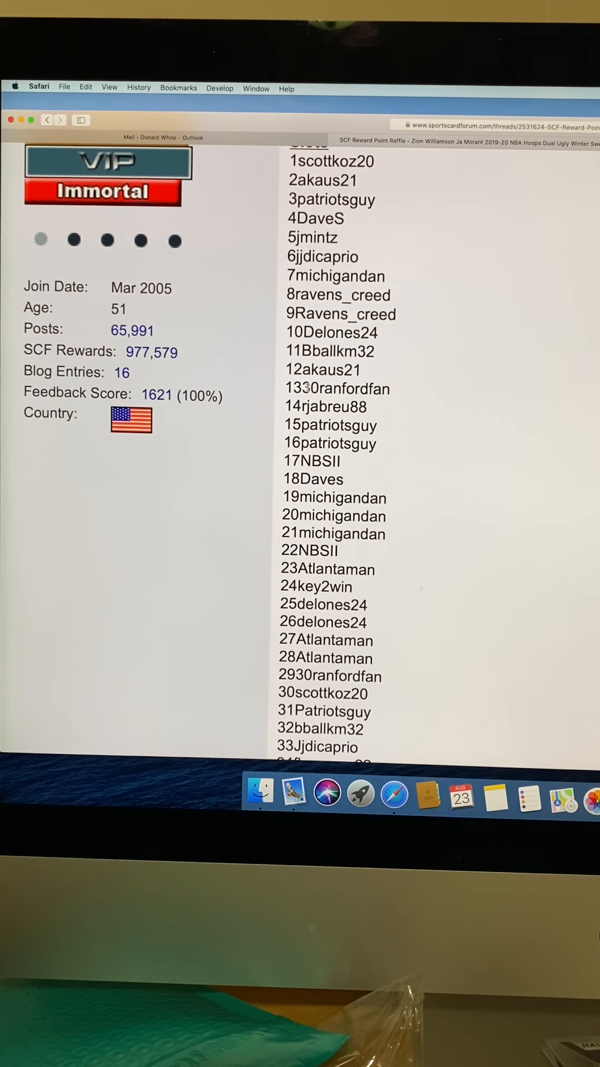
pyautogui.scroll(-3)
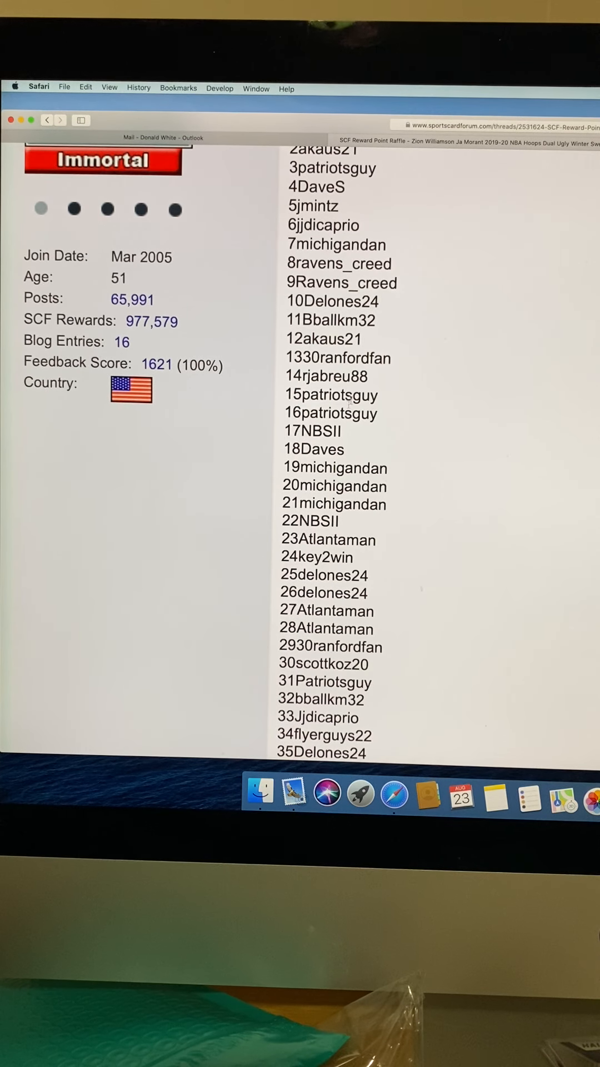
pyautogui.scroll(-3)
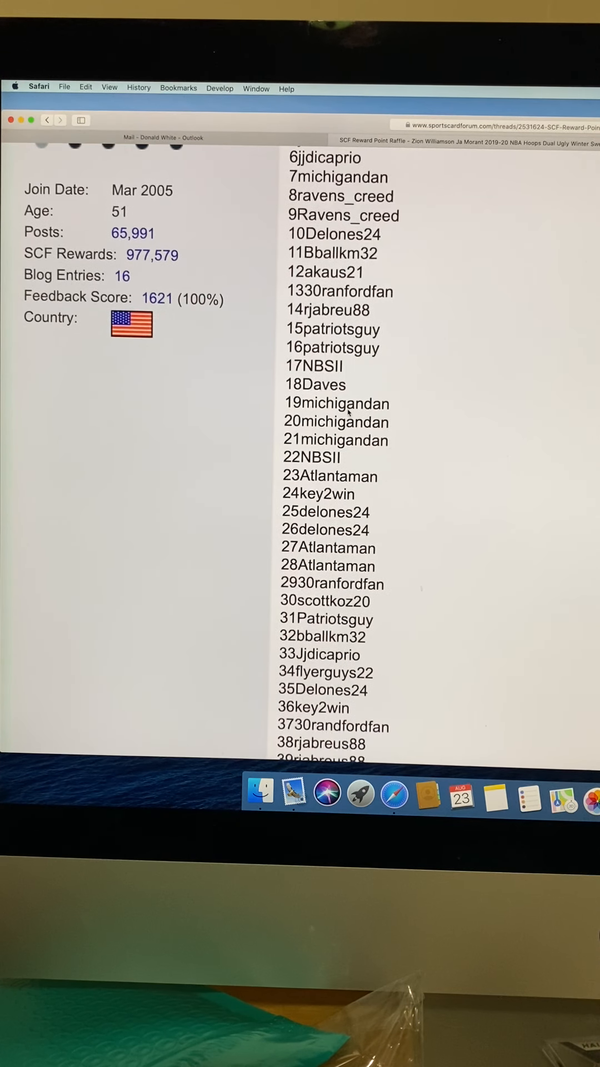
pyautogui.scroll(-3)
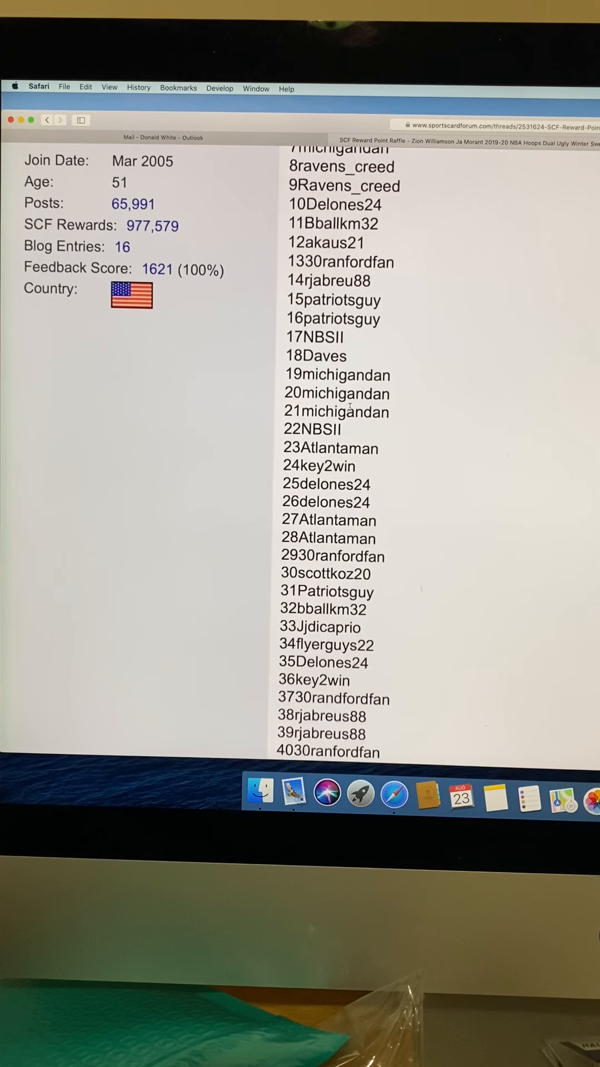
pyautogui.scroll(-3)
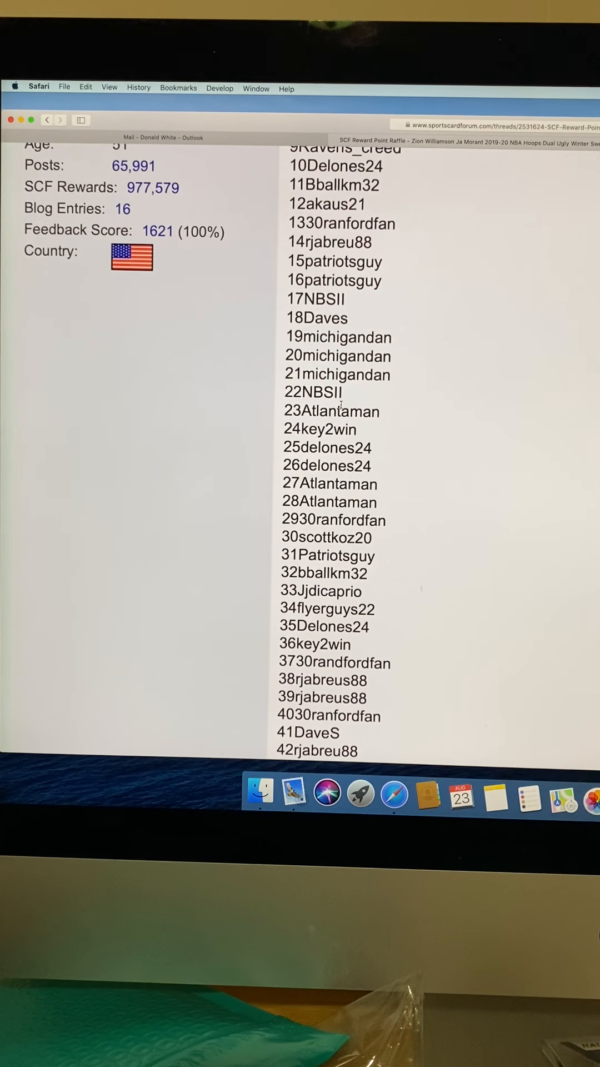
pyautogui.scroll(-3)
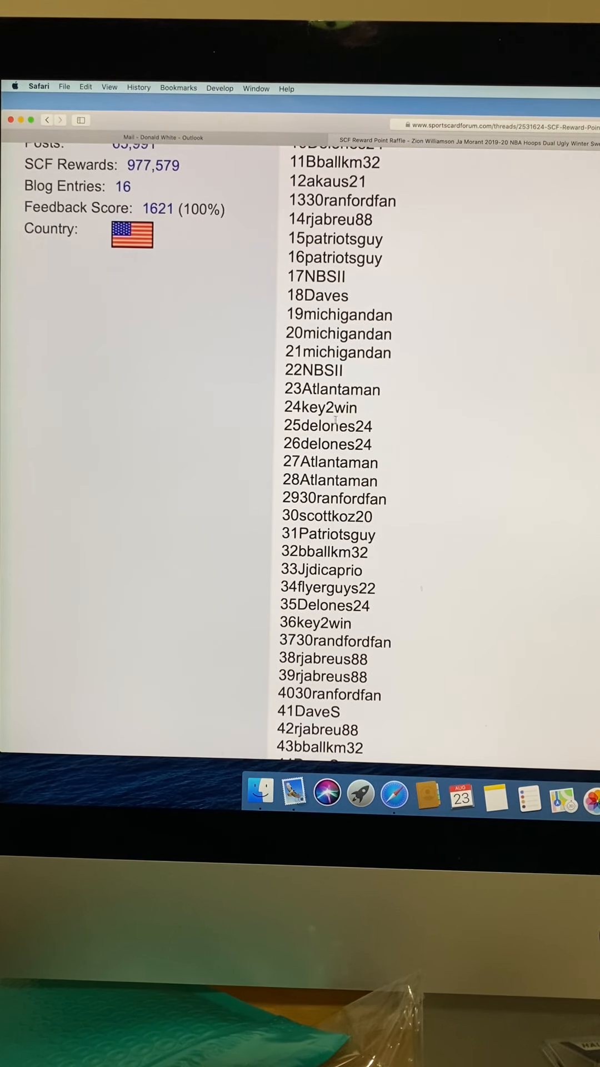
pyautogui.scroll(-3)
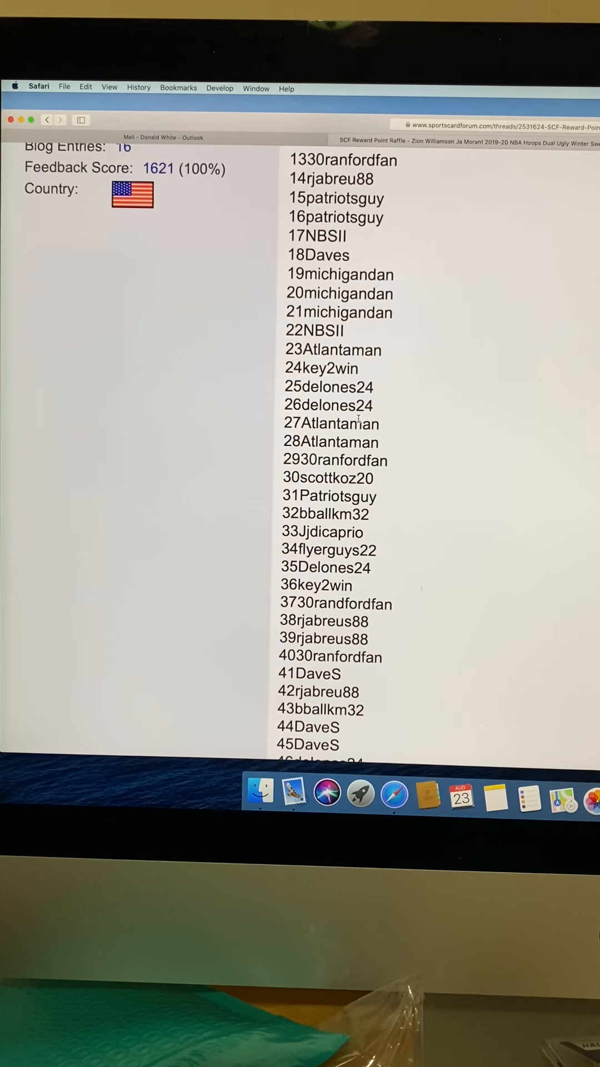
pyautogui.scroll(-3)
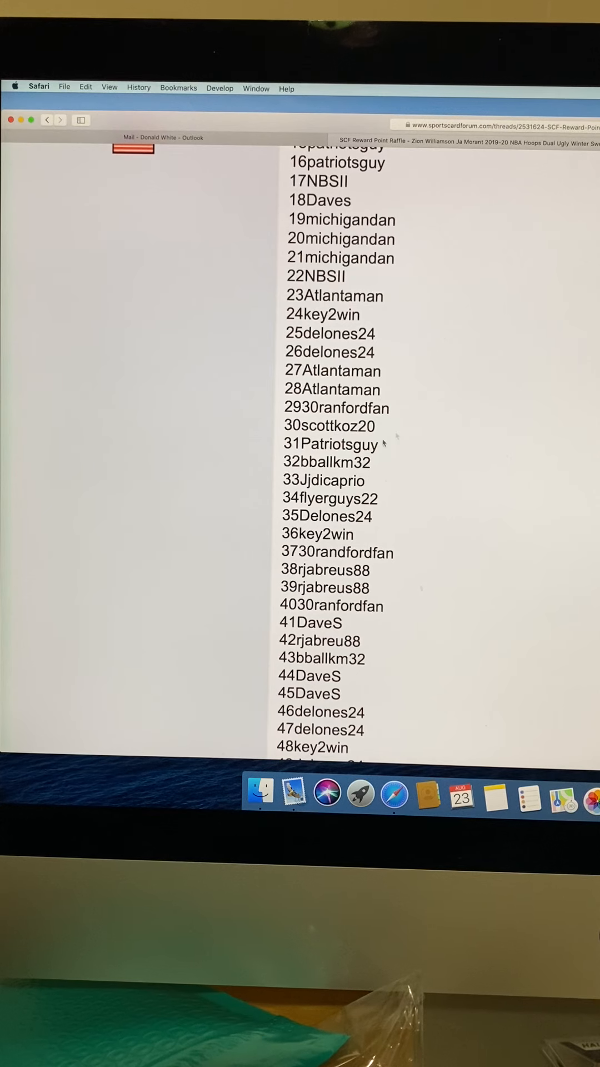
pyautogui.scroll(-3)
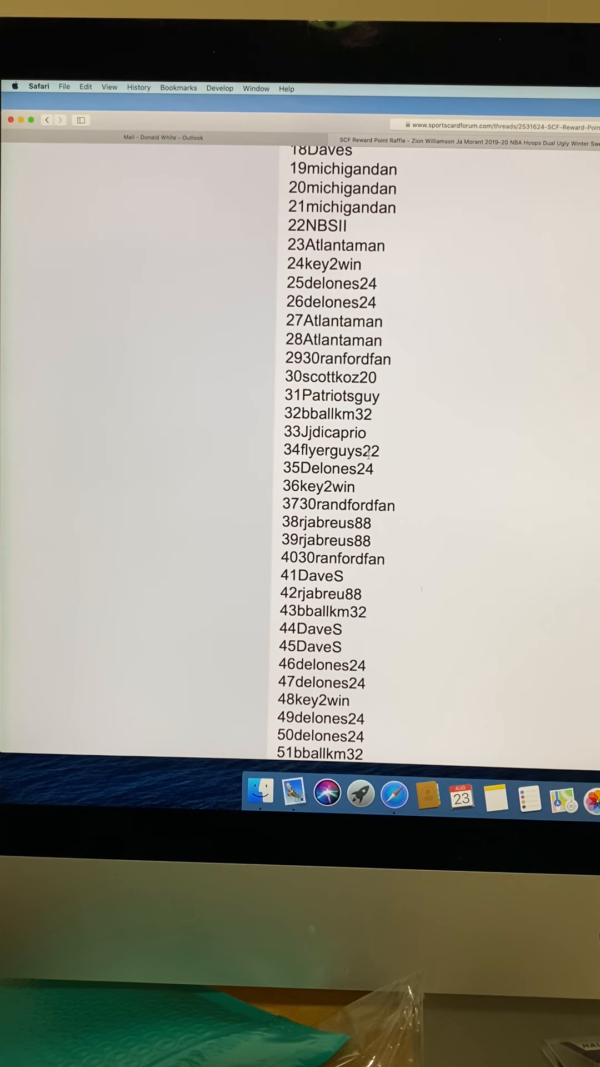
pyautogui.scroll(-3)
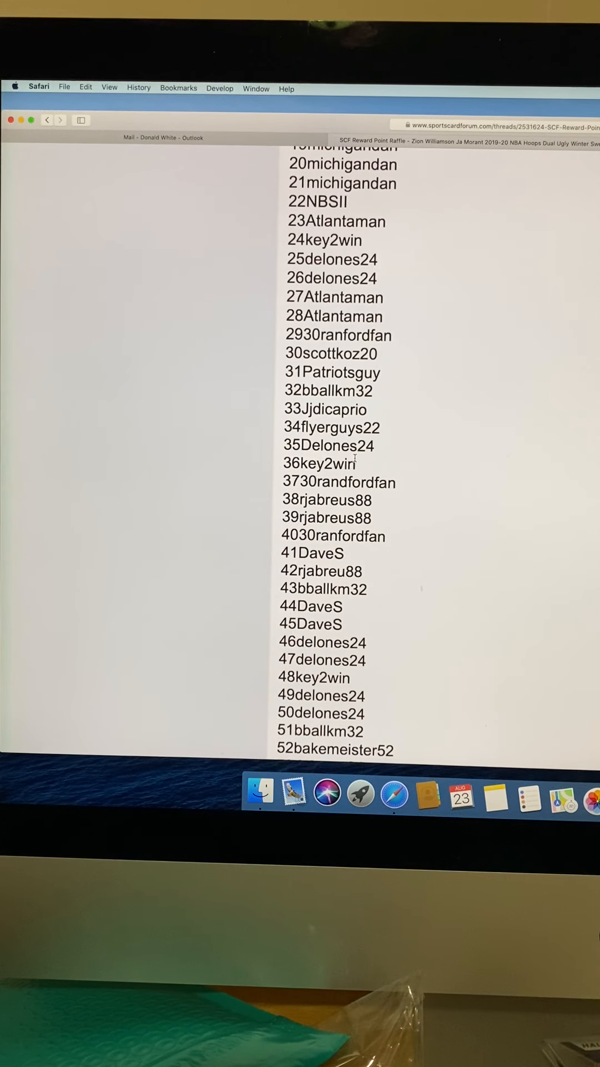
pyautogui.scroll(-3)
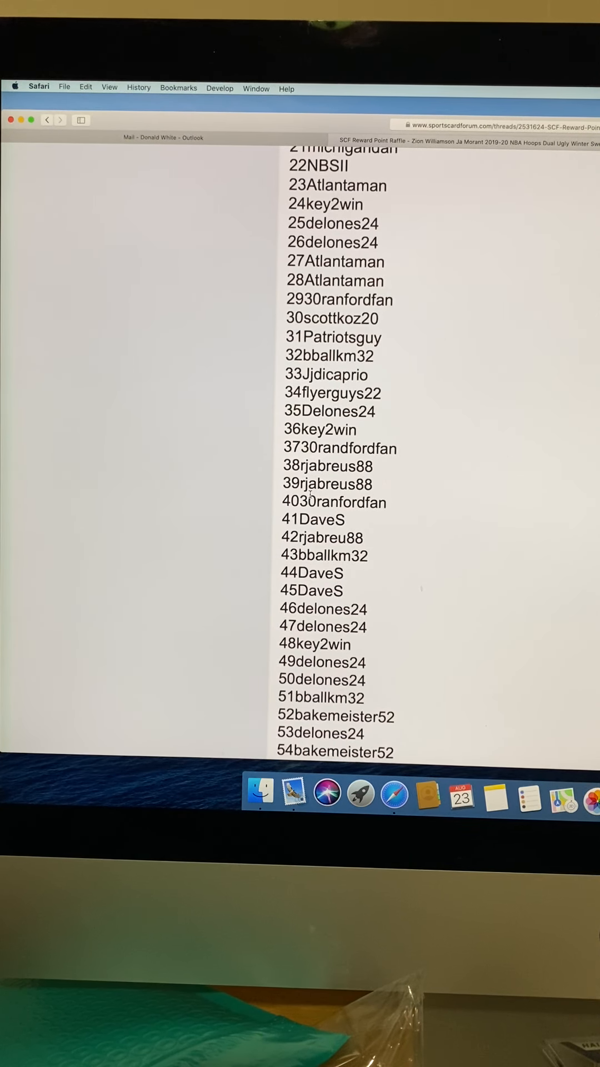
pyautogui.scroll(-3)
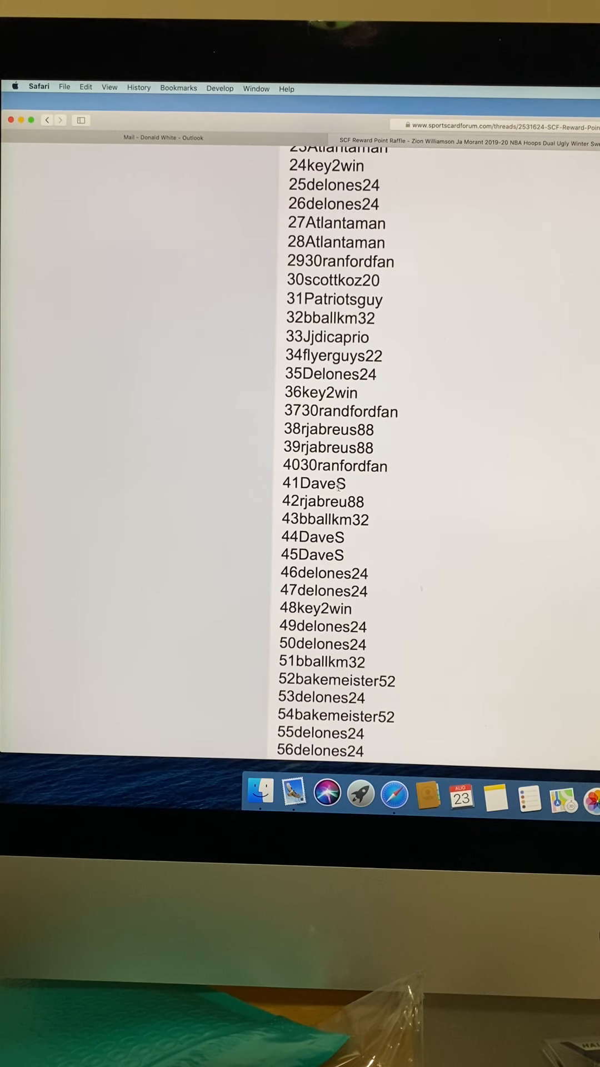
pyautogui.scroll(-3)
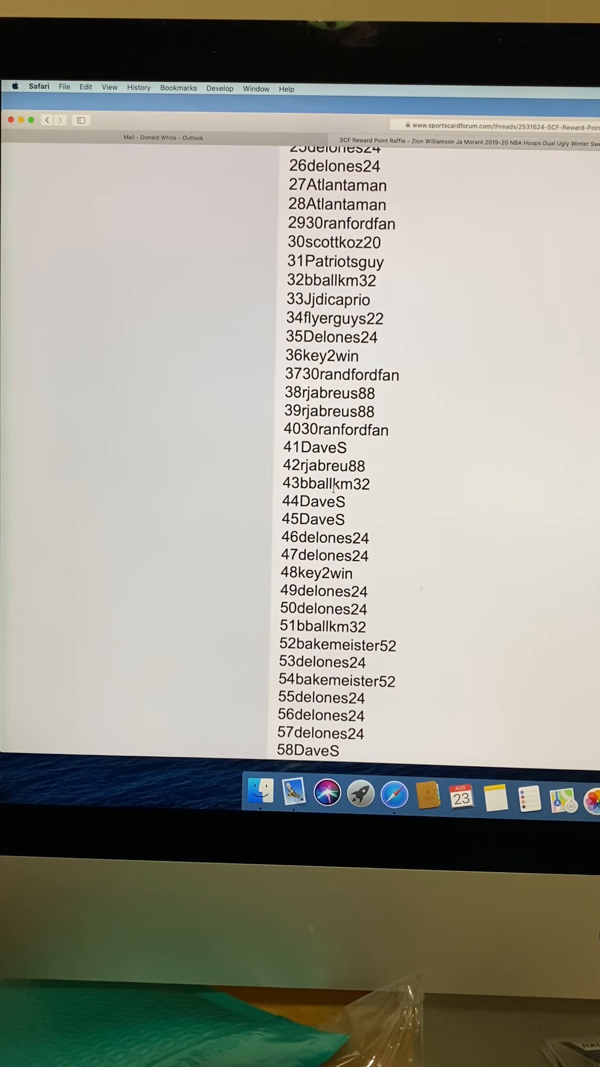
pyautogui.scroll(-3)
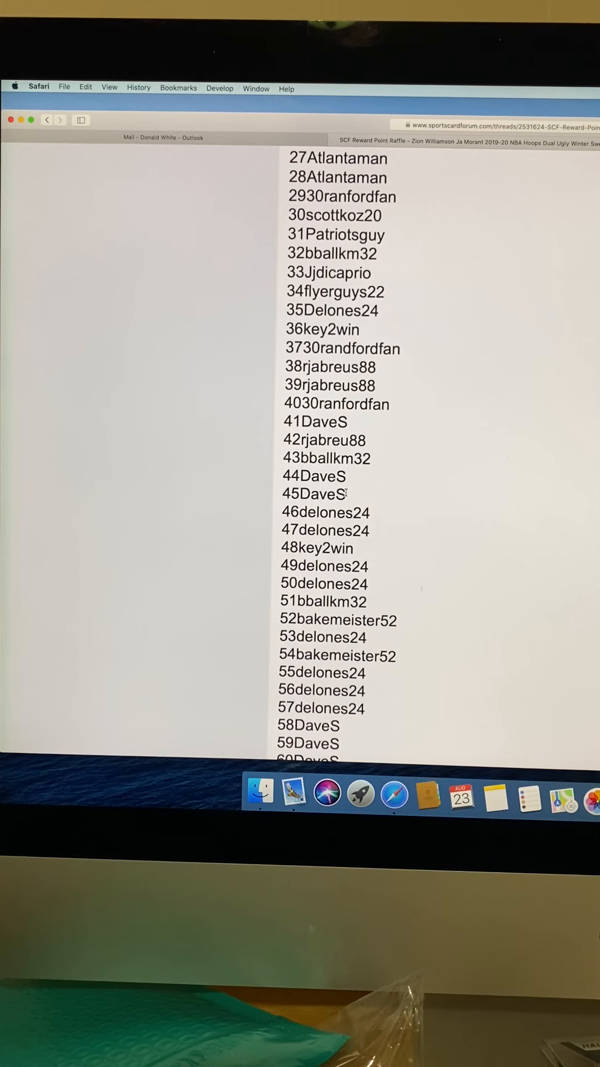
pyautogui.scroll(-3)
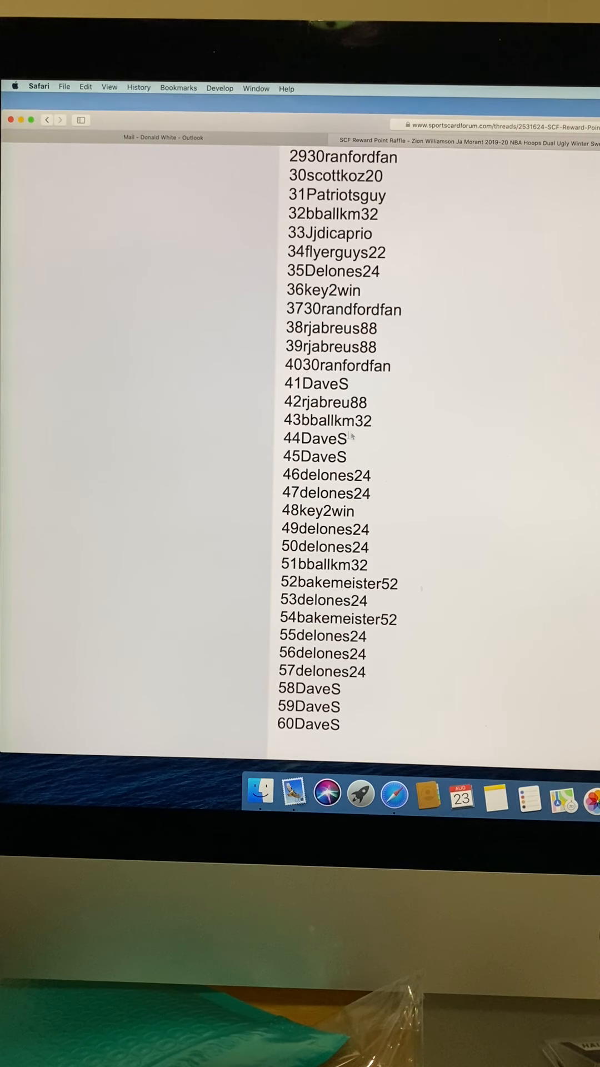
pyautogui.scroll(-3)
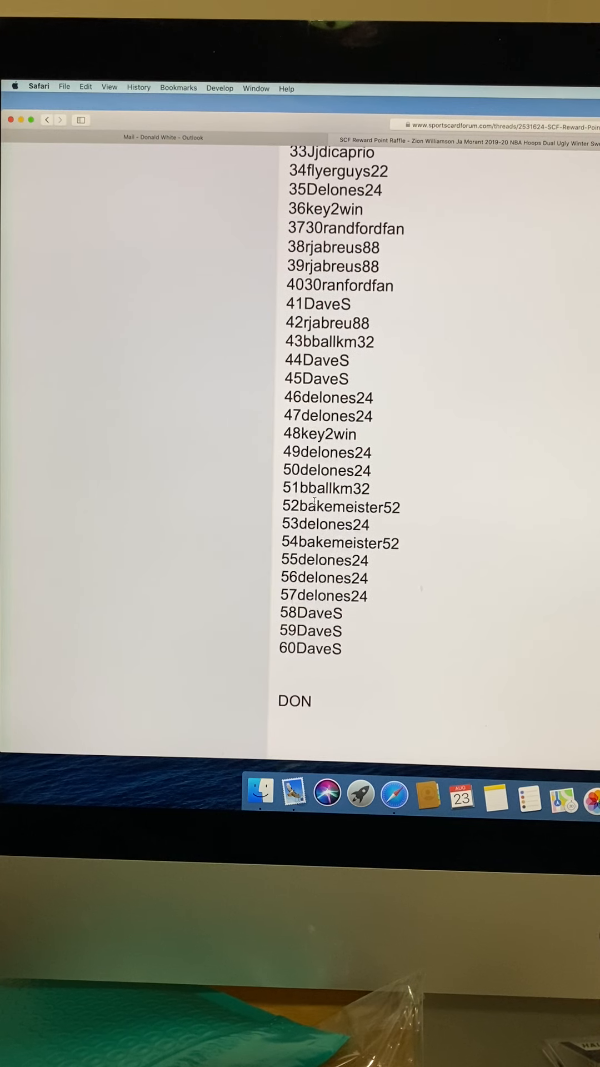
# - Scroll the List Randomizer form to review the pasted 60-slot raffle list
pyautogui.scroll(3)
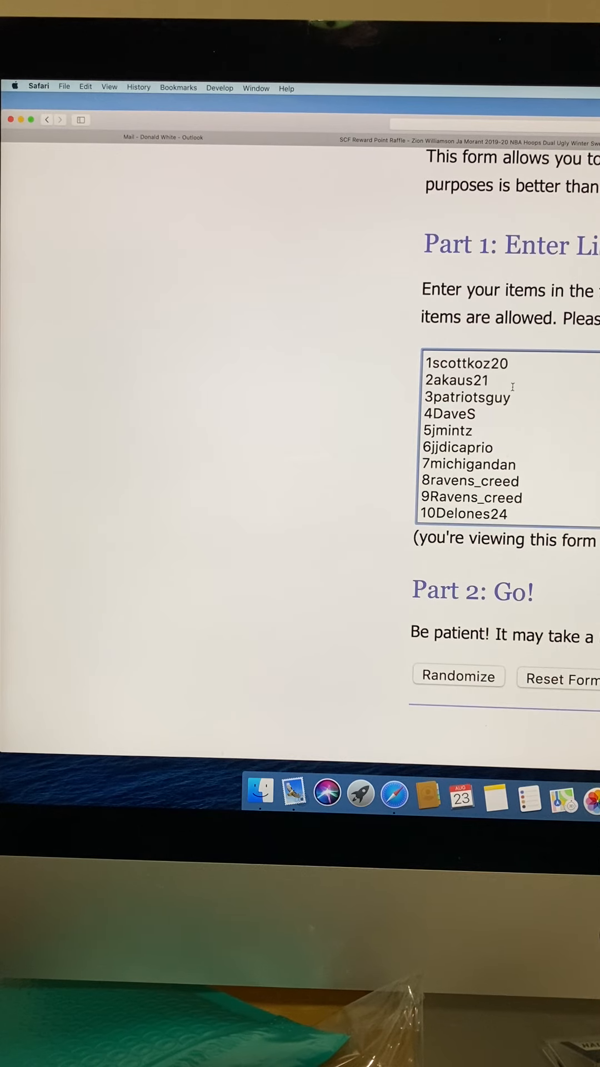
pyautogui.scroll(-3)
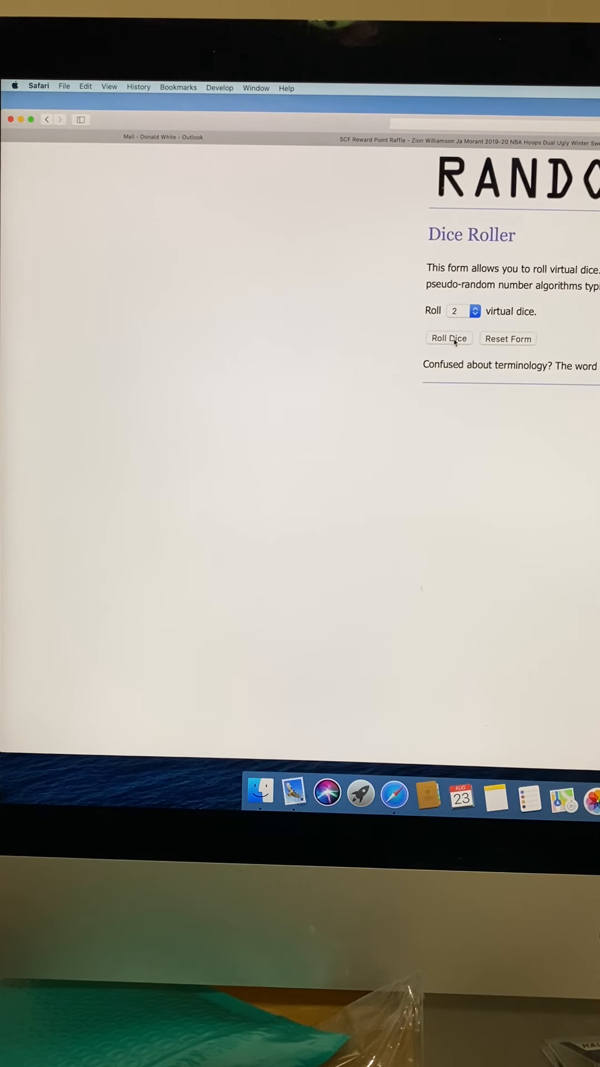
# - Roll the two virtual dice, which come up six and one
pyautogui.click(448, 338)
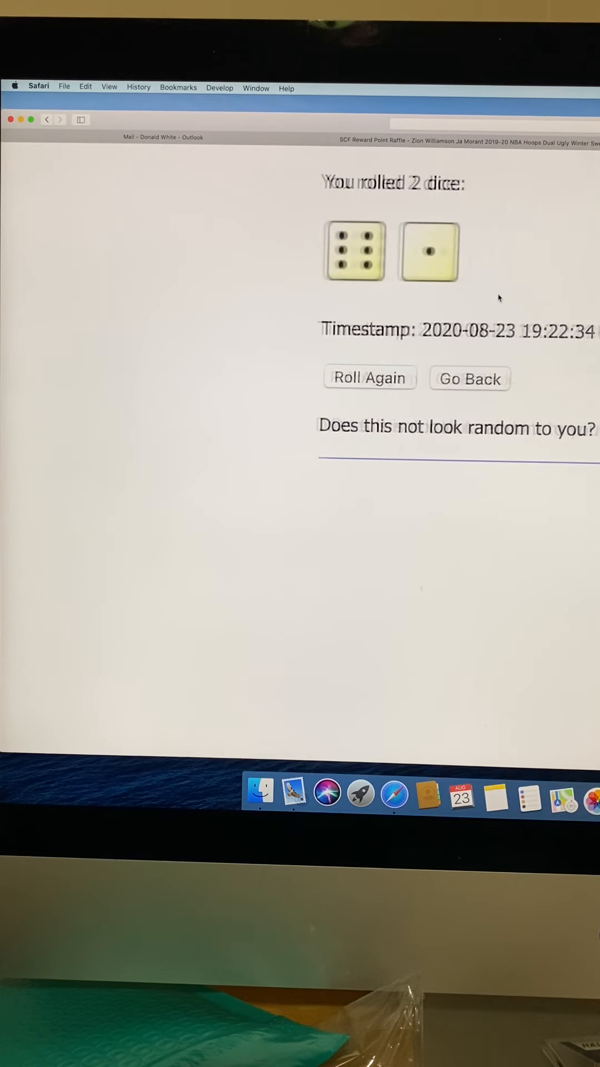
pyautogui.scroll(3)
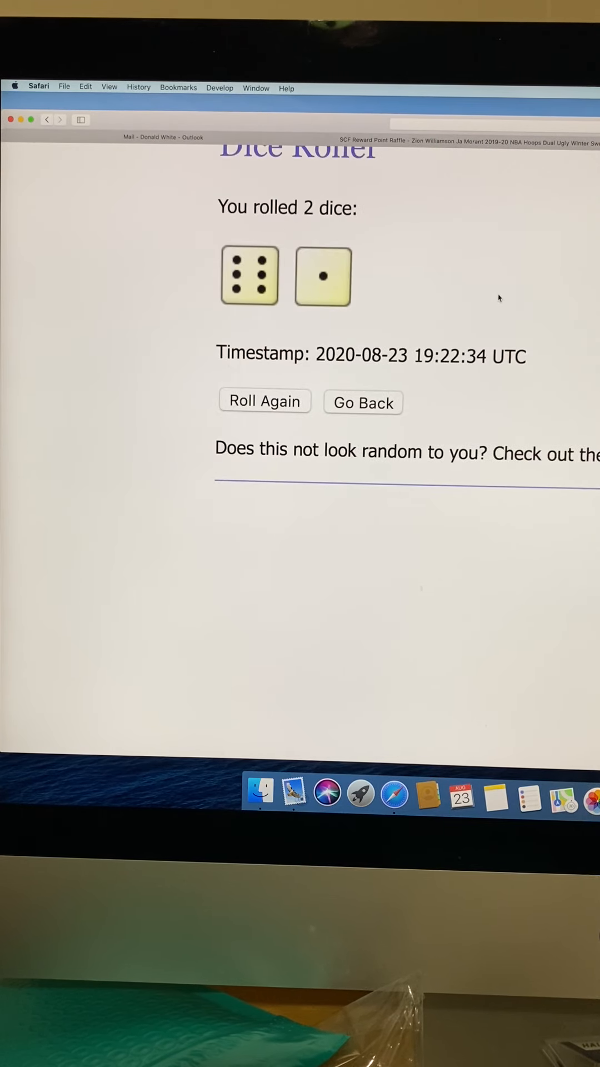
pyautogui.scroll(3)
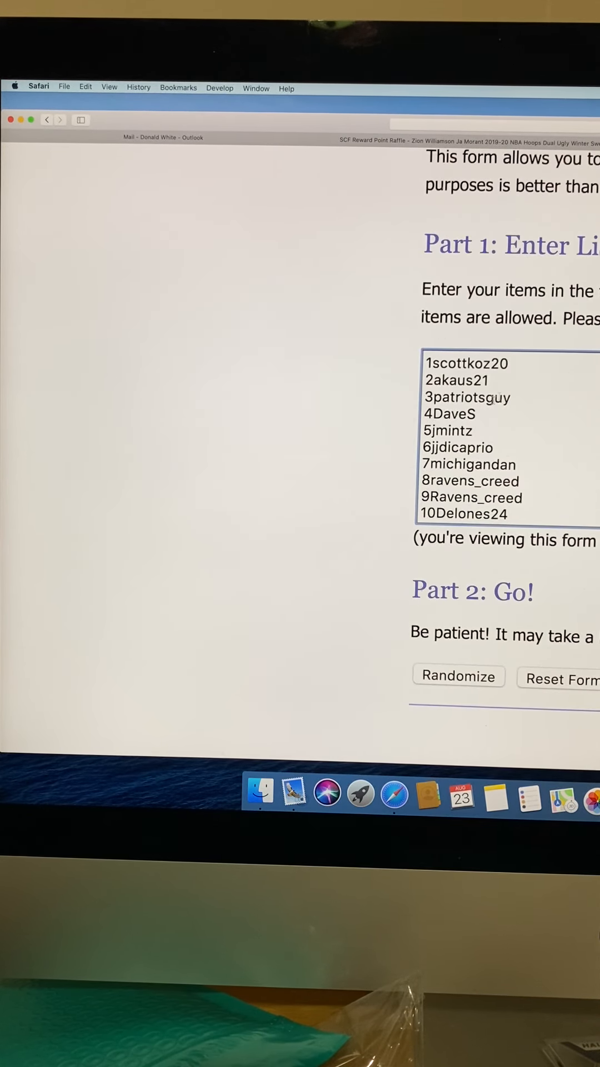
# - Scroll through the List Randomizer text box to confirm all 60 raffle entries are present
pyautogui.scroll(-3)
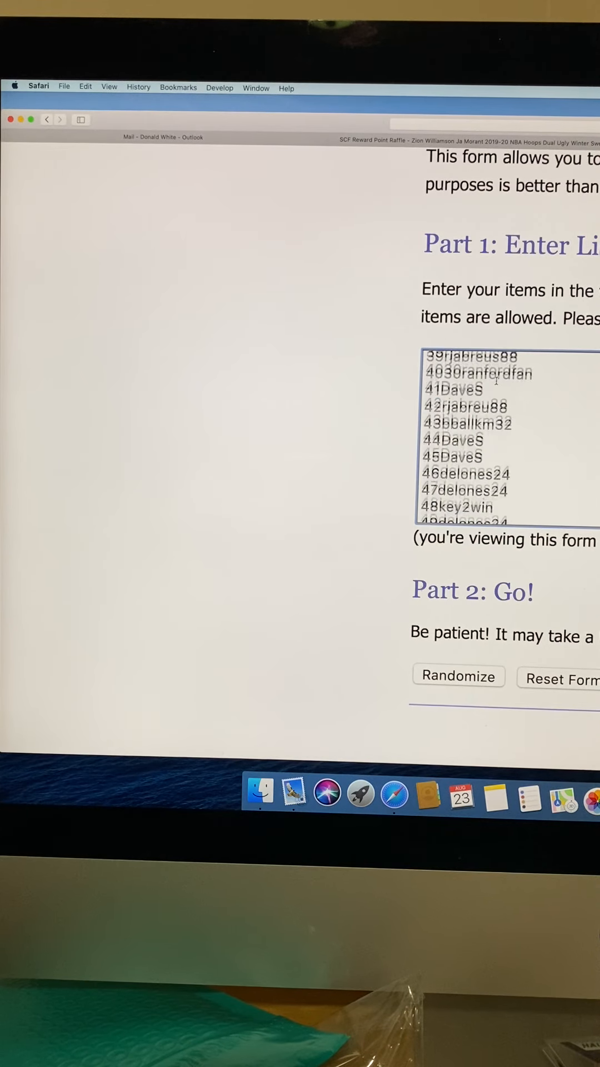
pyautogui.scroll(-3)
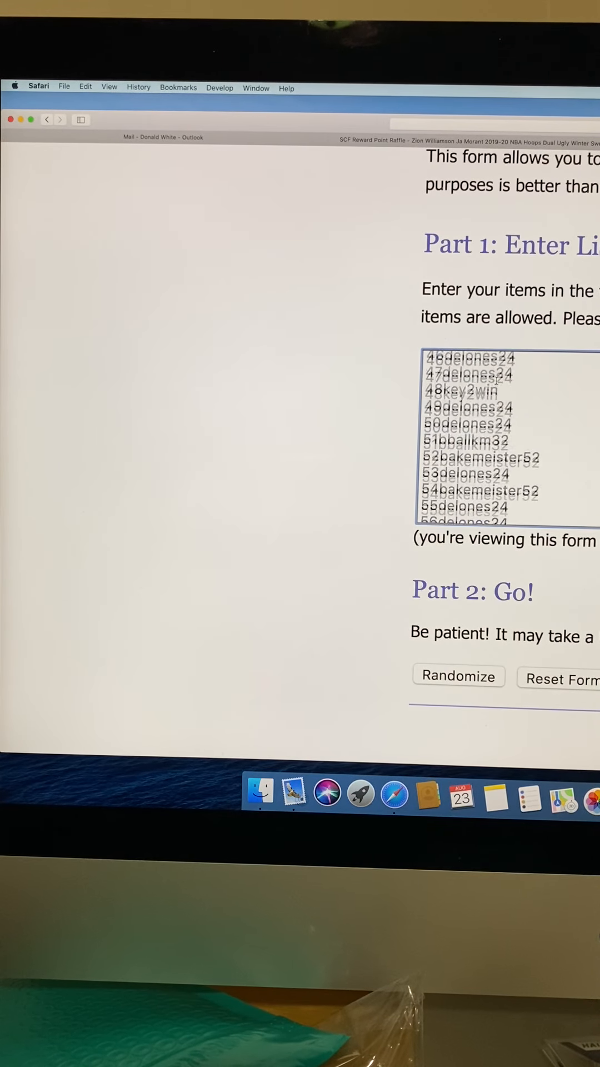
pyautogui.scroll(3)
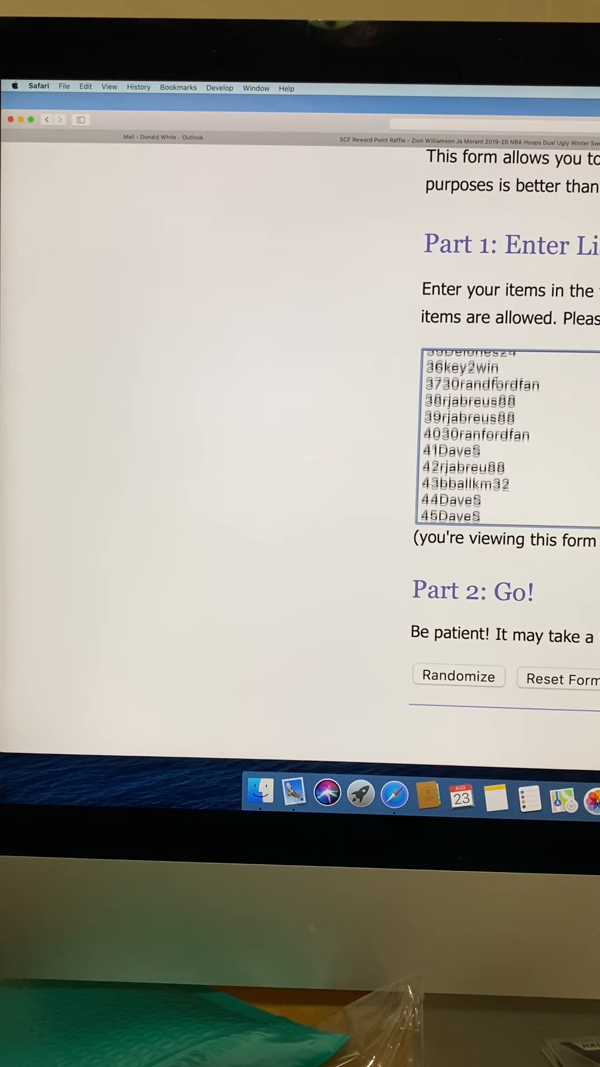
pyautogui.scroll(3)
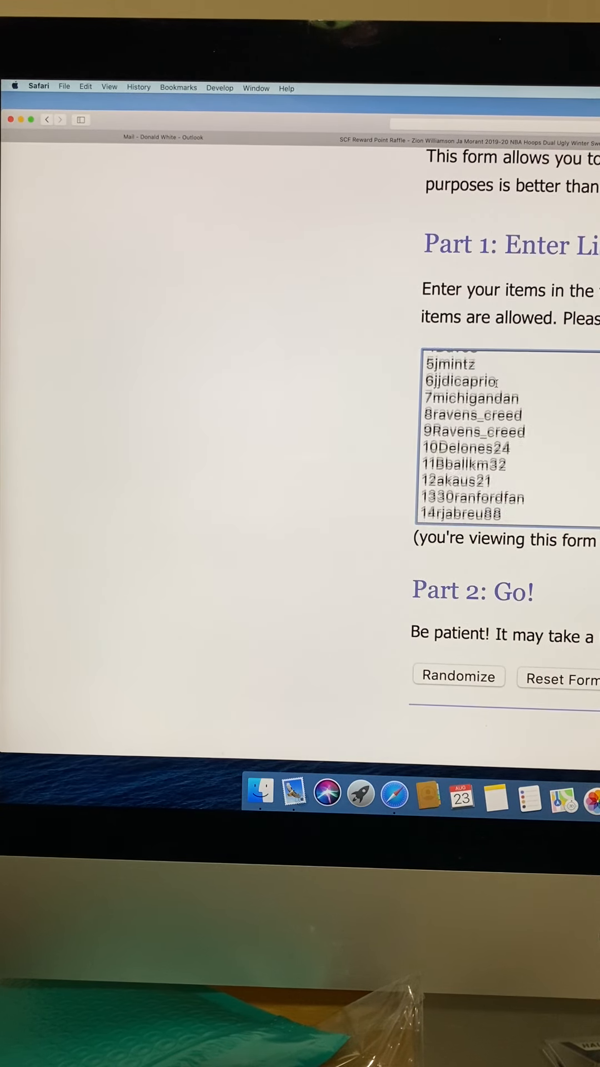
pyautogui.scroll(3)
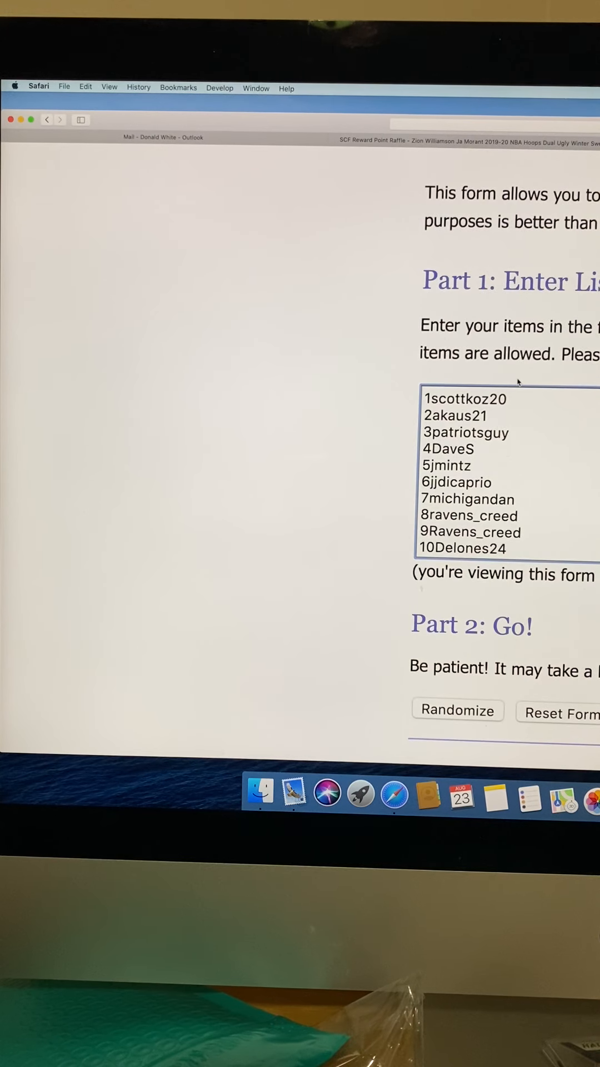
pyautogui.scroll(-3)
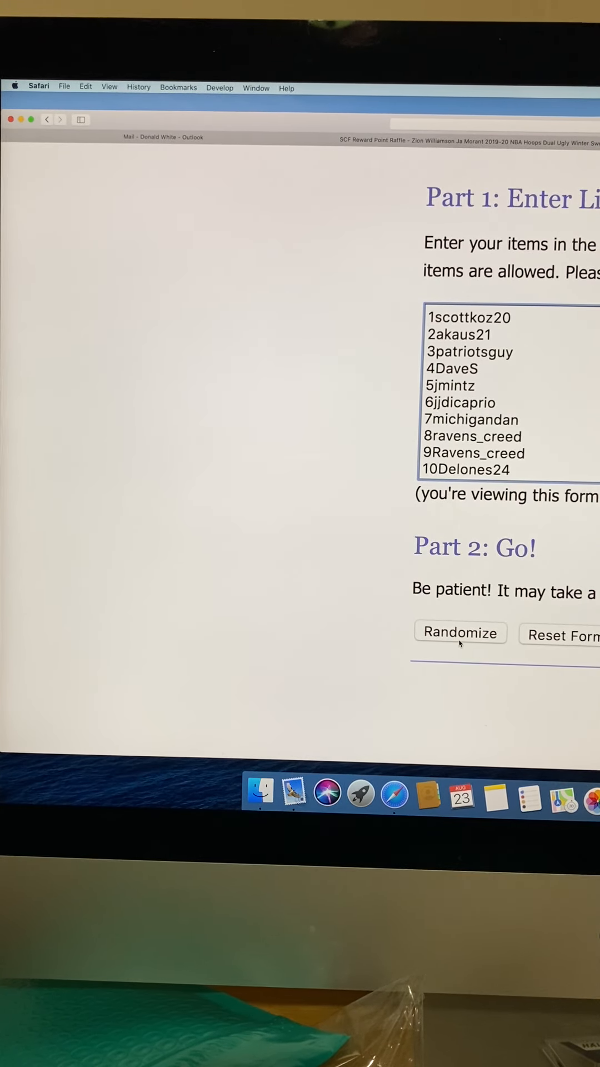
pyautogui.click(459, 632)
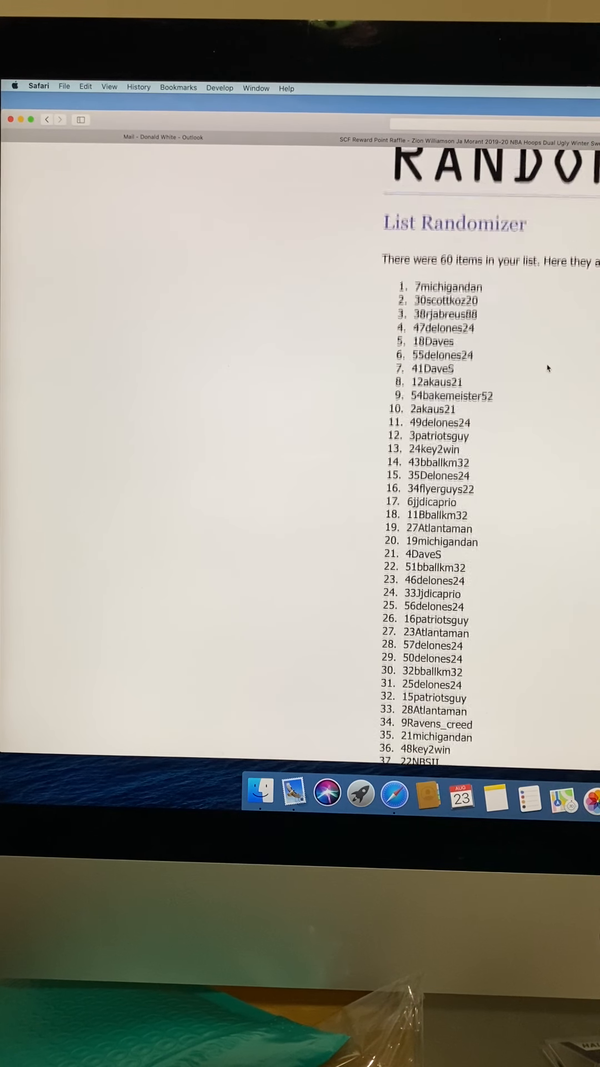
pyautogui.scroll(3)
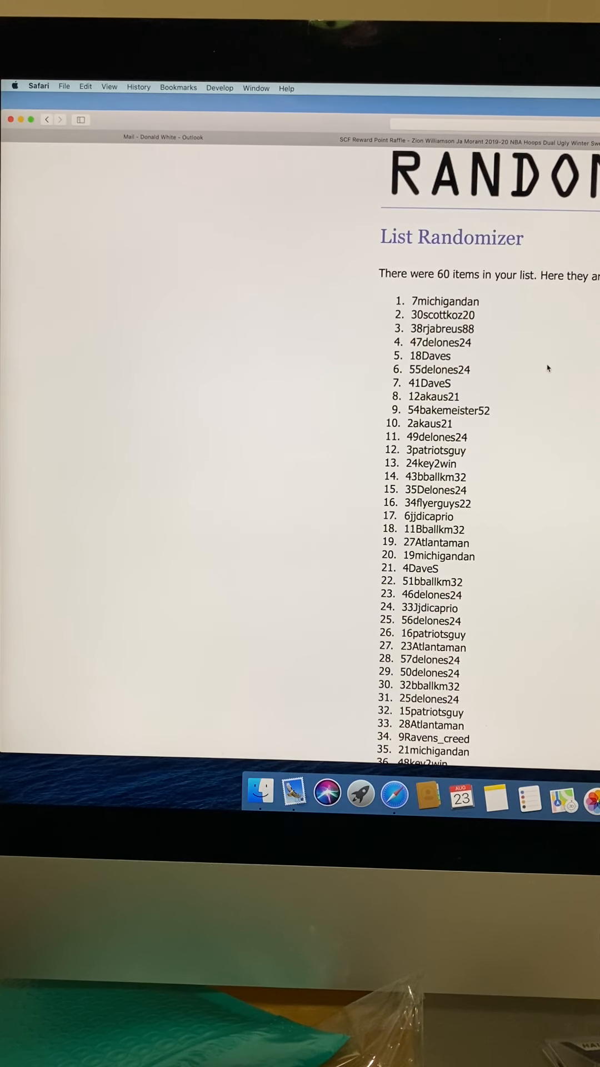
pyautogui.scroll(-3)
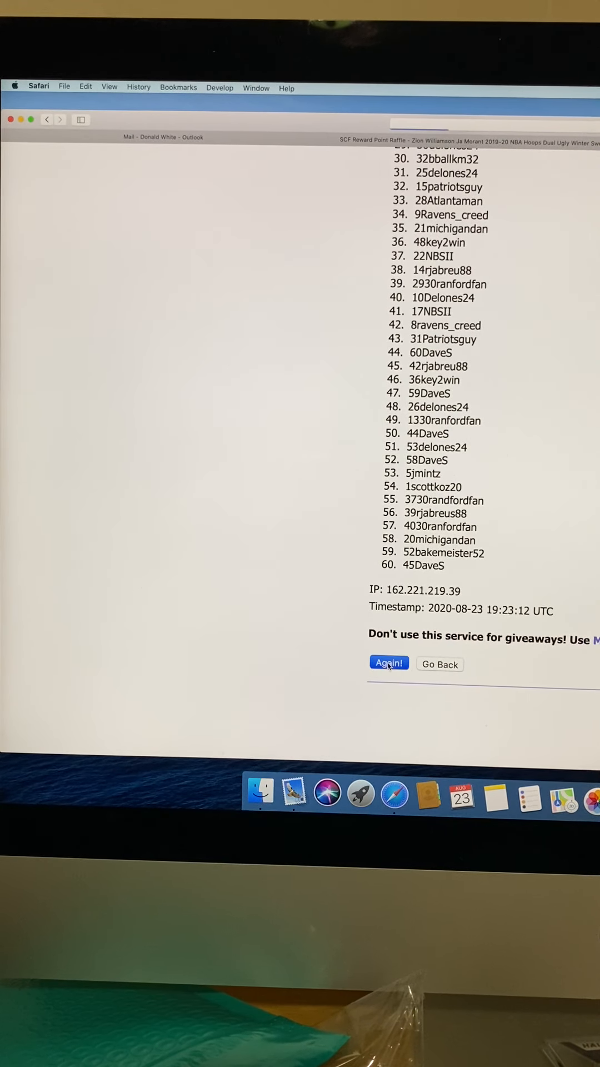
pyautogui.click(389, 663)
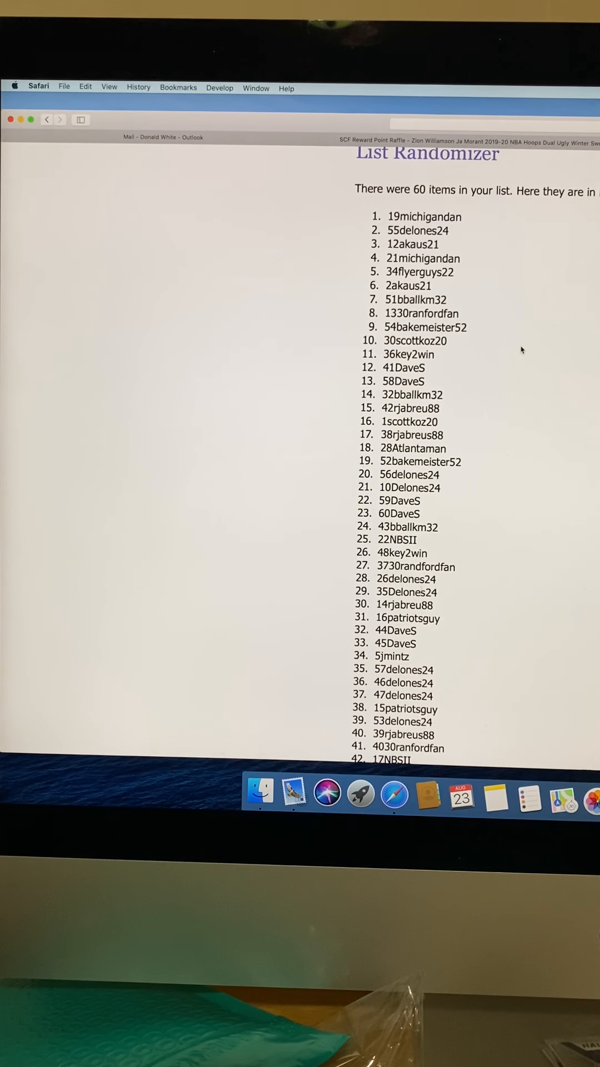
pyautogui.scroll(-3)
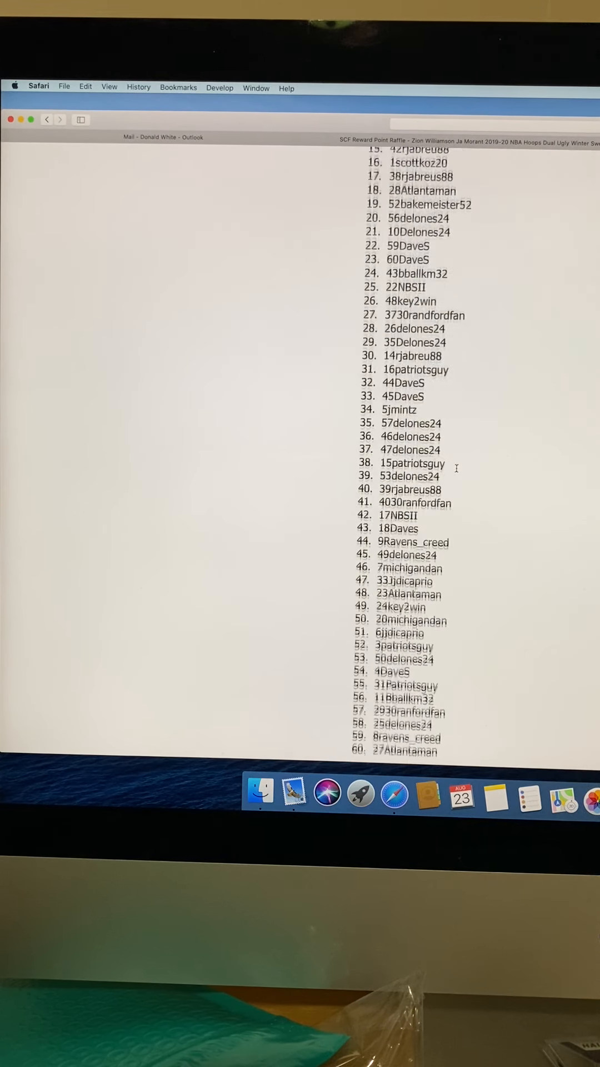
pyautogui.scroll(-3)
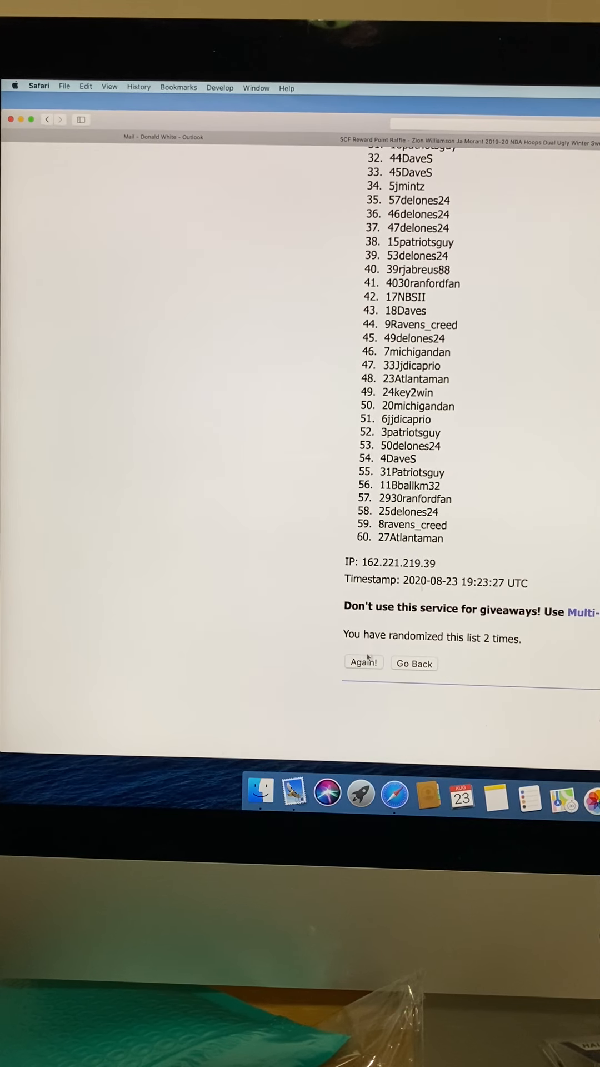
pyautogui.click(364, 663)
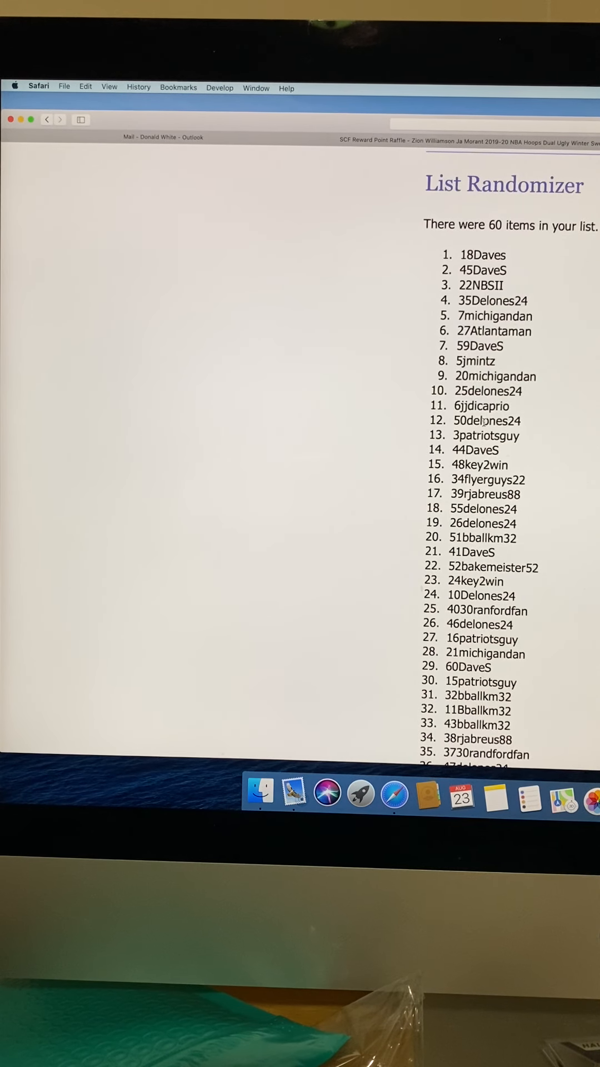
pyautogui.scroll(-3)
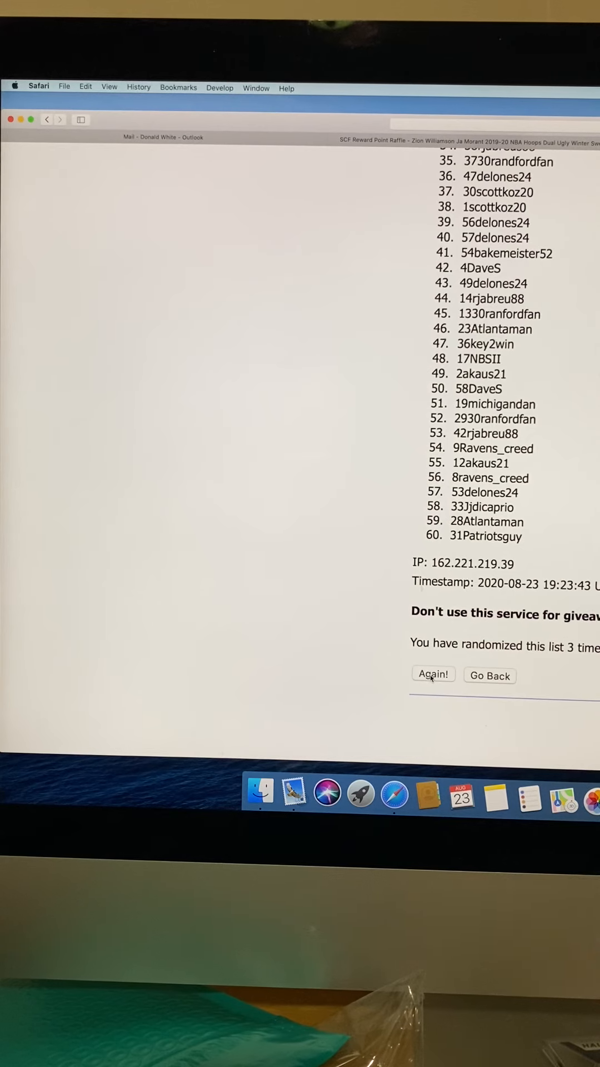
# - Reshuffle with Again! a fourth and fifth time, the latest order ending with 17NBSII at 60
pyautogui.click(432, 674)
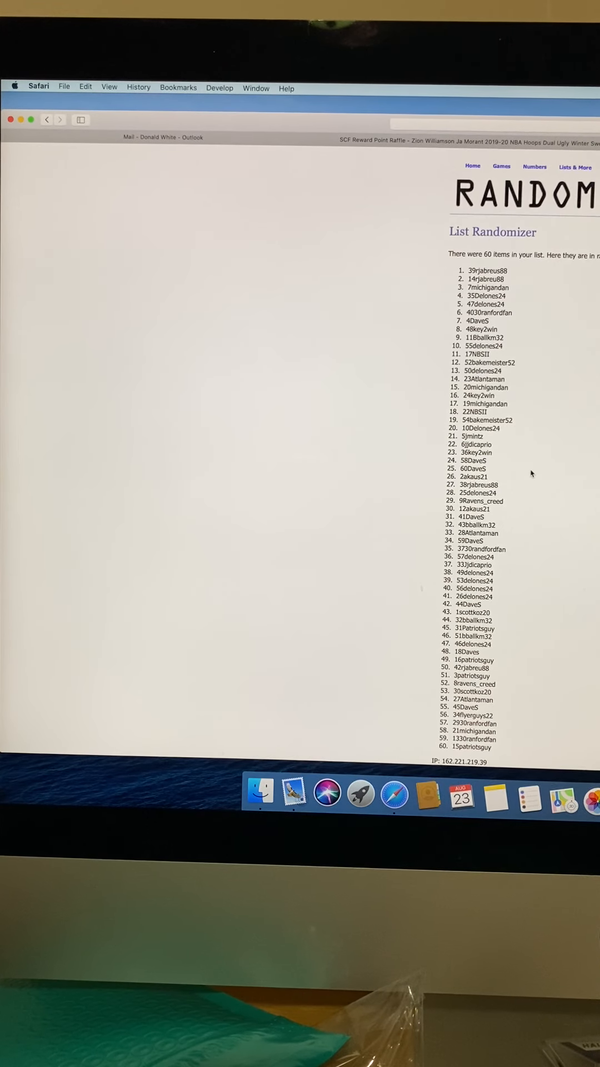
pyautogui.scroll(3)
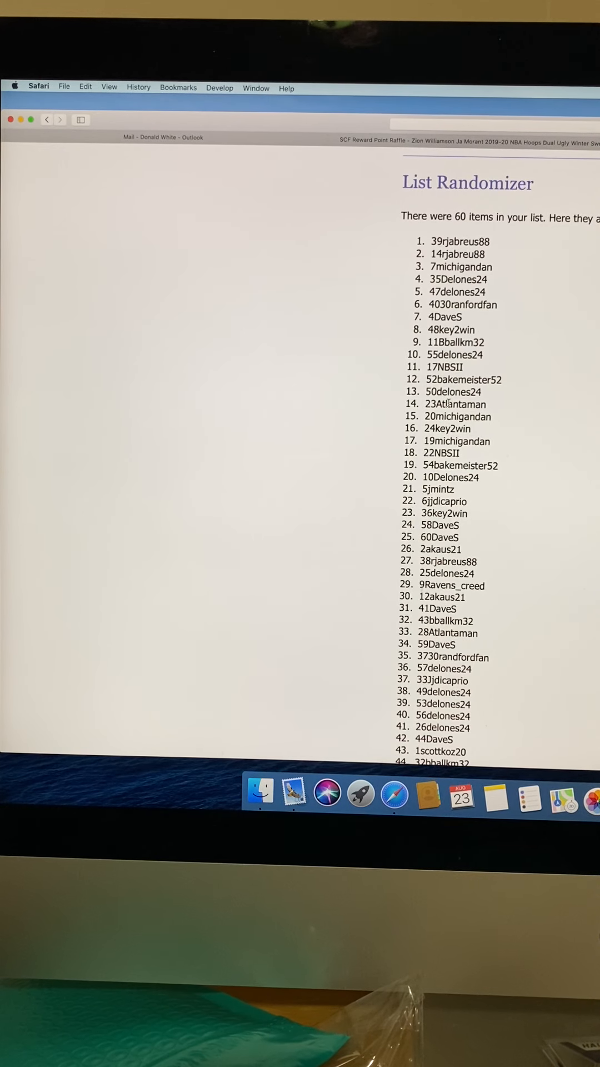
pyautogui.scroll(-3)
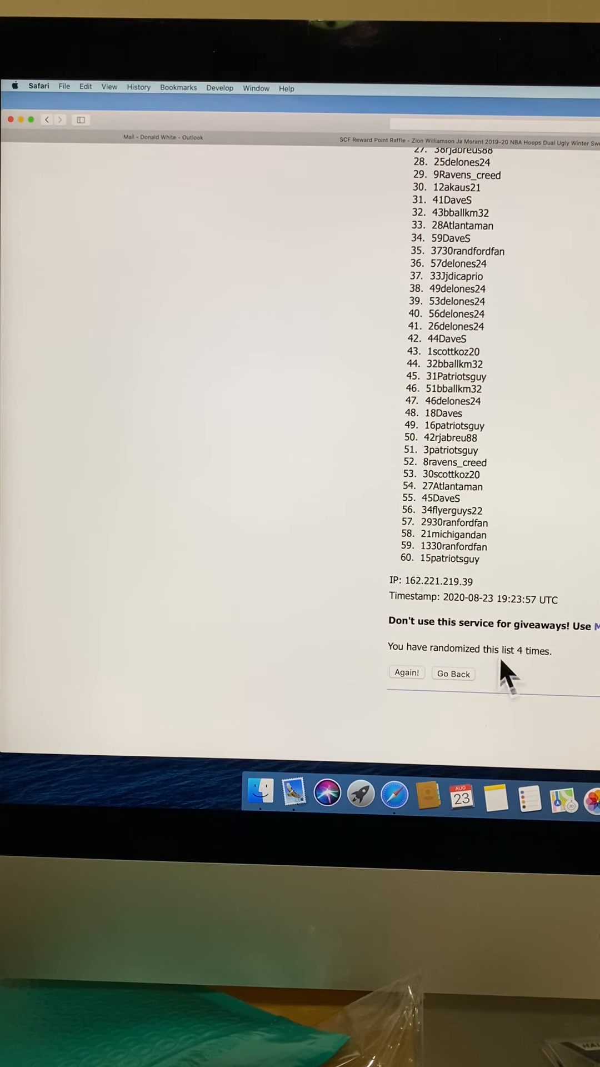
pyautogui.moveTo(499, 662)
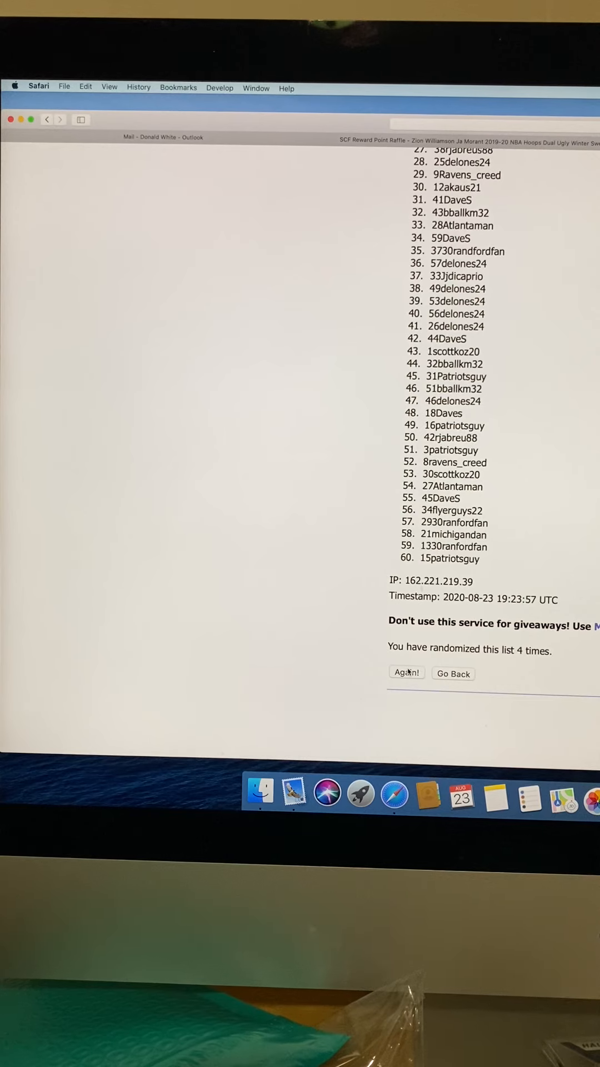
pyautogui.click(407, 674)
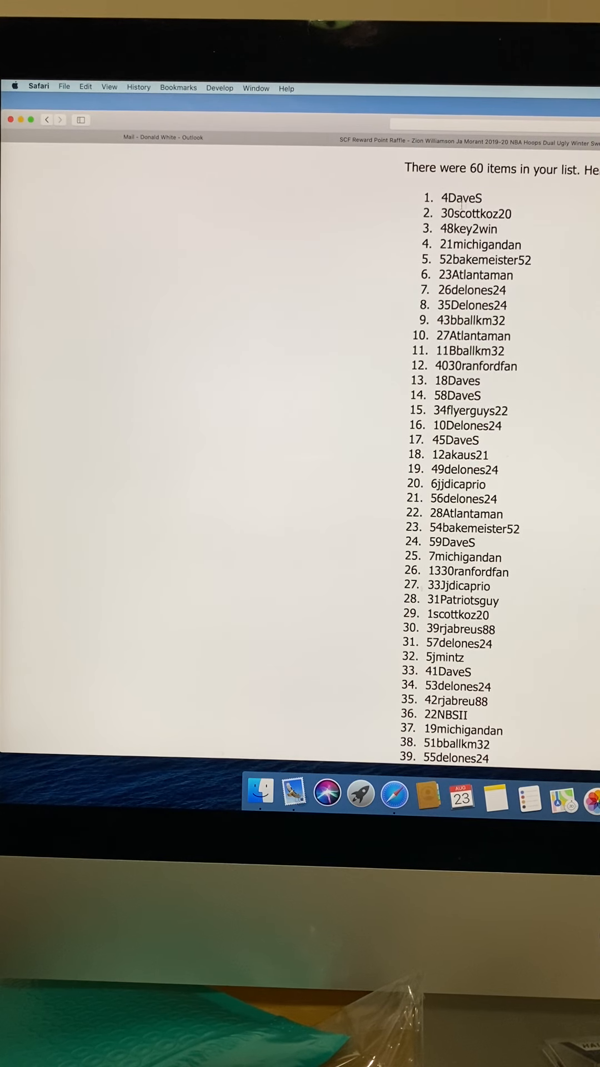
pyautogui.scroll(-3)
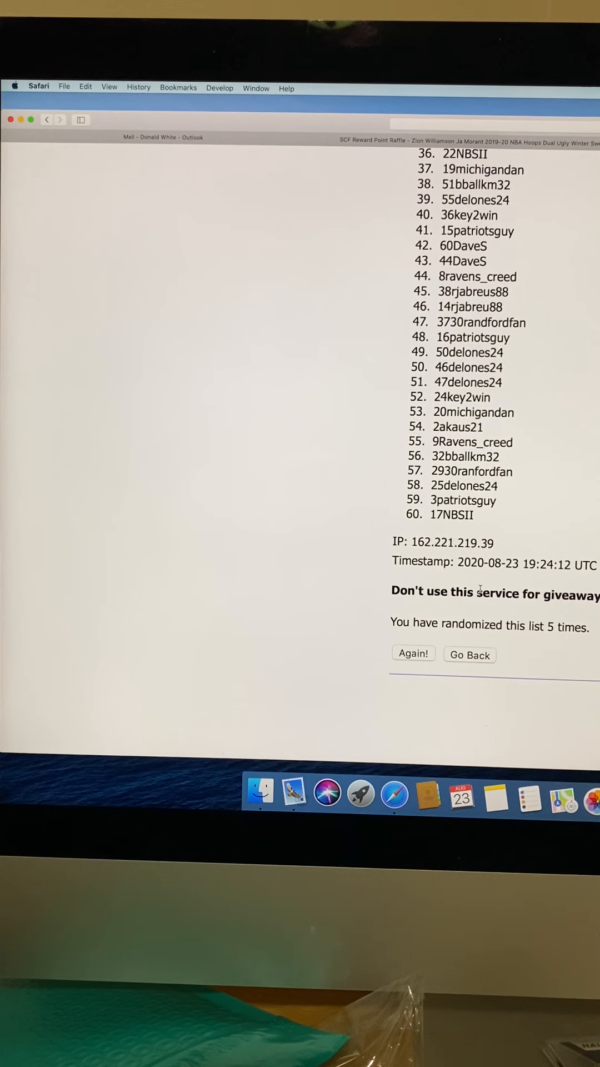
pyautogui.moveTo(448, 608)
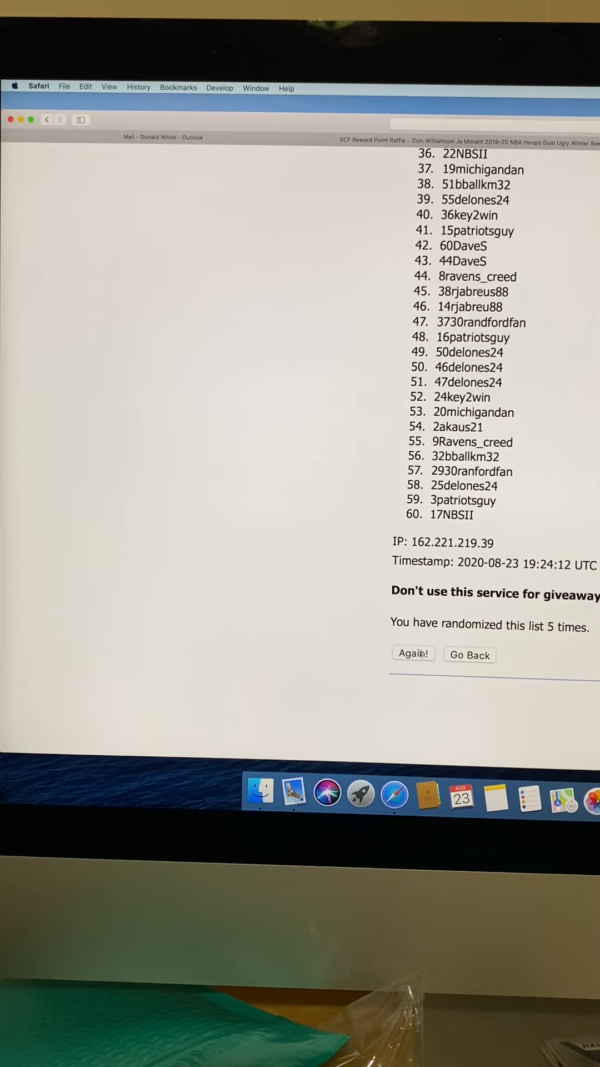
# - Reshuffle a sixth time, putting 10Delones24 first and 24key2win at position 60
pyautogui.click(413, 654)
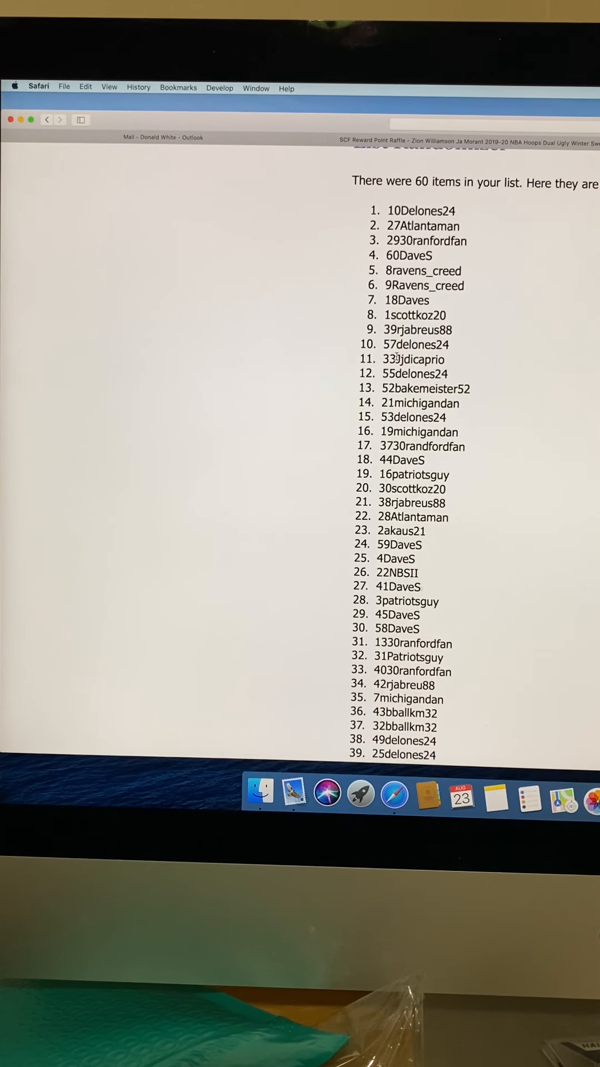
pyautogui.scroll(-3)
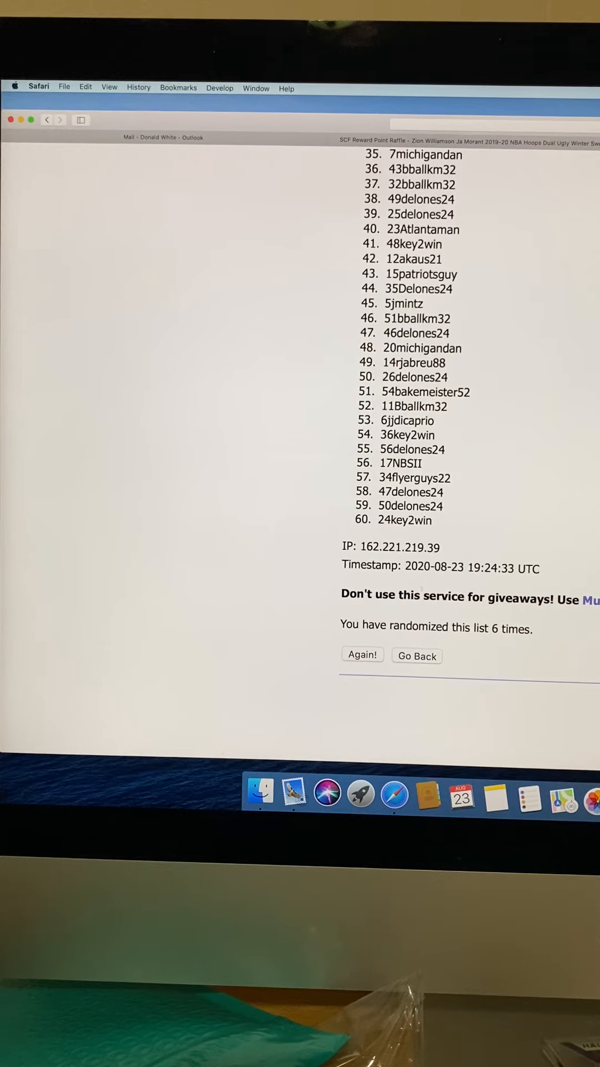
pyautogui.click(362, 655)
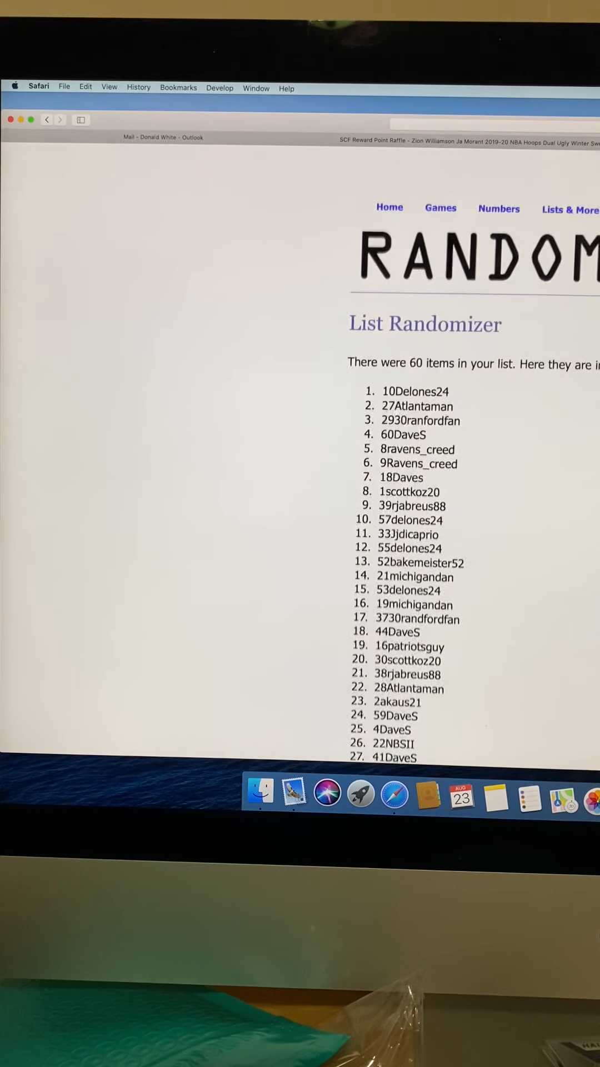
pyautogui.scroll(-3)
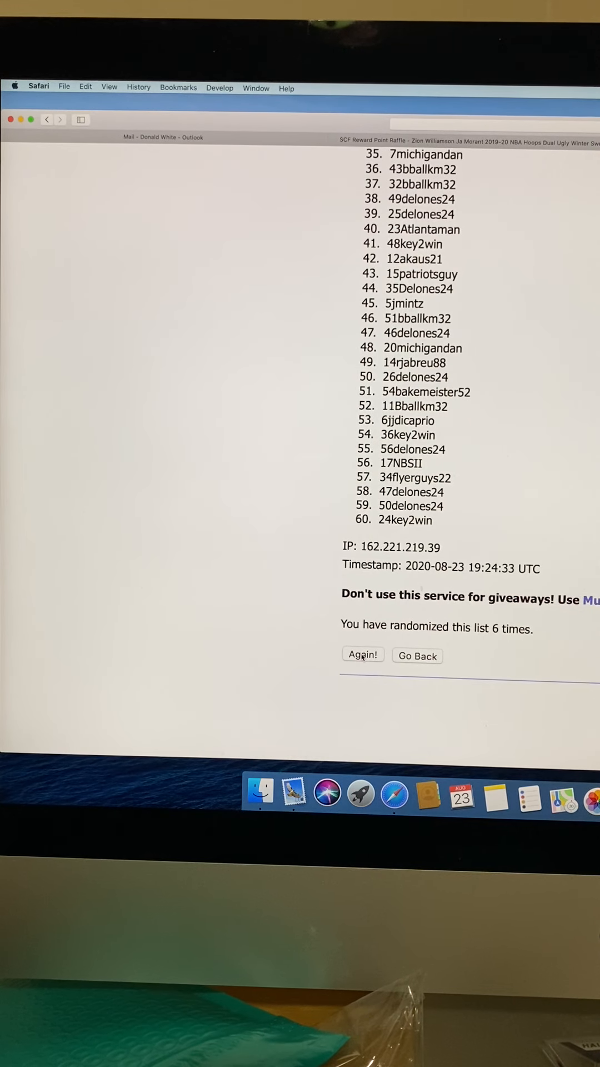
# - Reshuffle a seventh time and review the final order with 48key2win first and 35Delones24 at 60
pyautogui.click(362, 656)
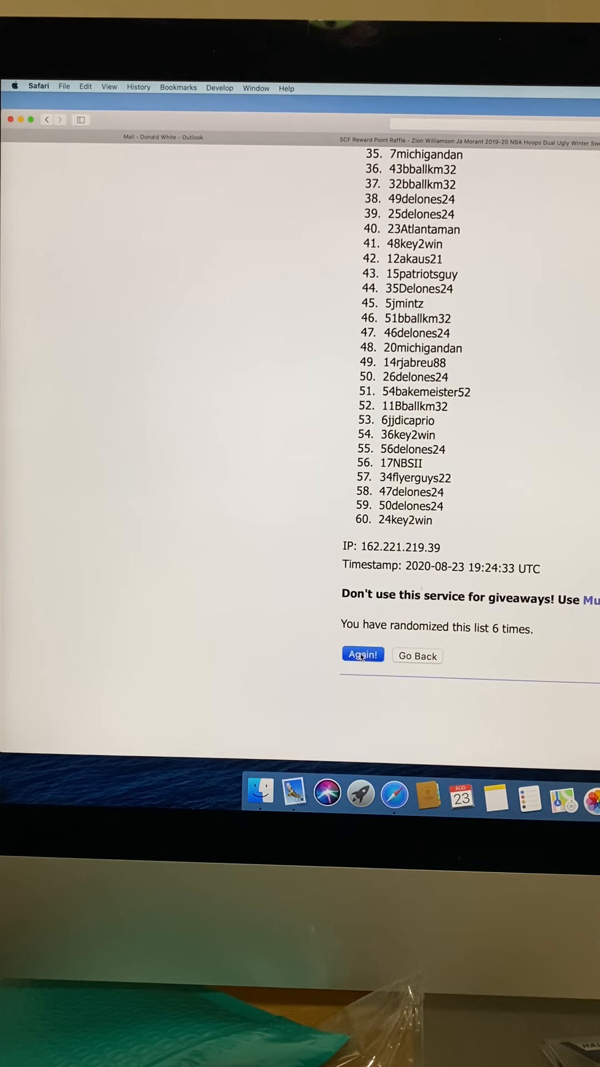
pyautogui.click(363, 655)
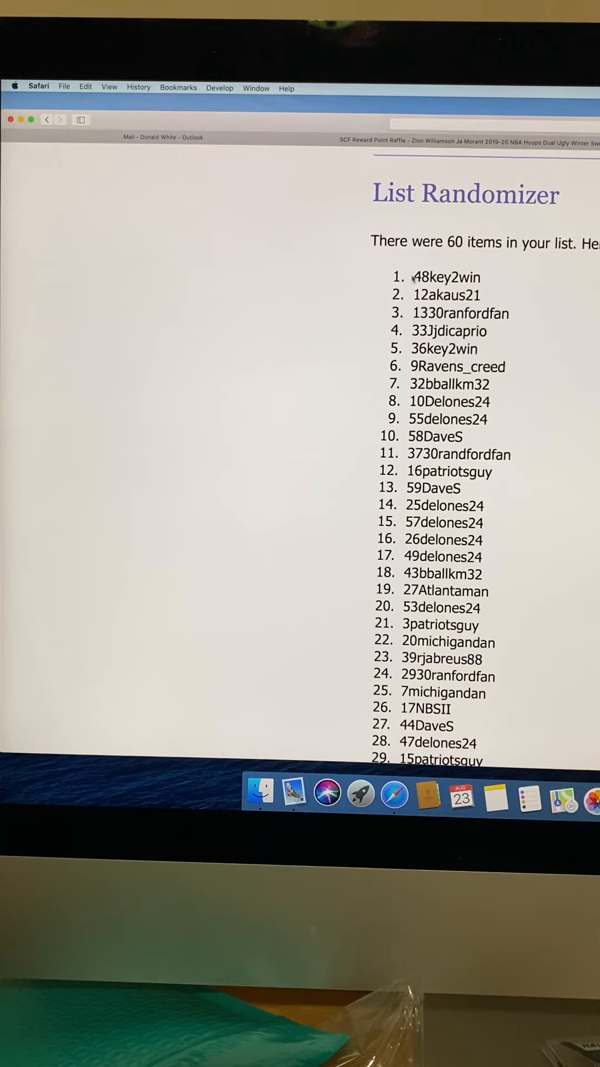
pyautogui.scroll(-3)
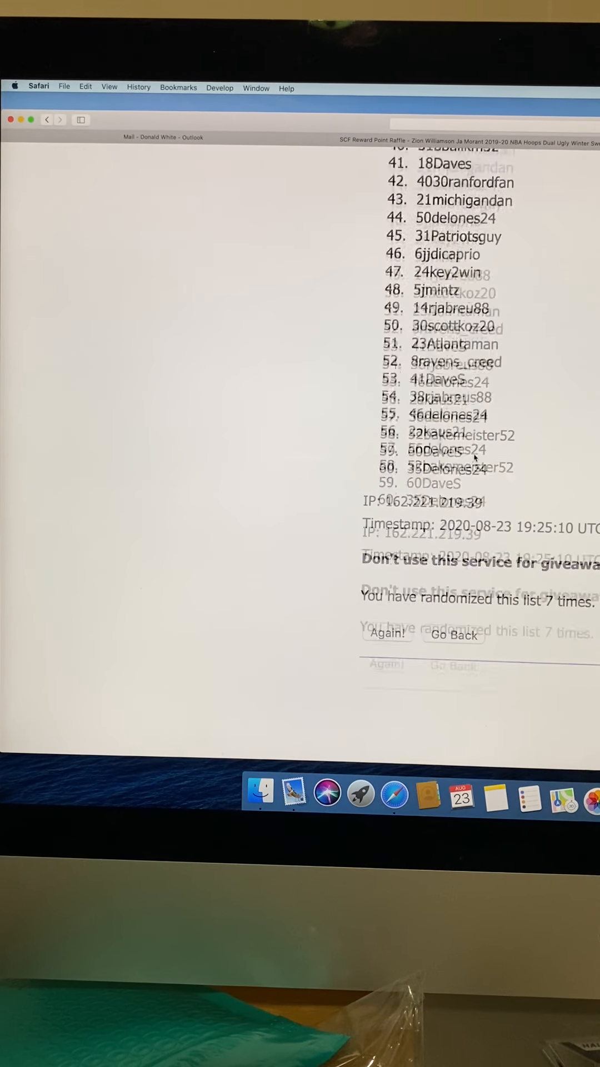
pyautogui.click(387, 634)
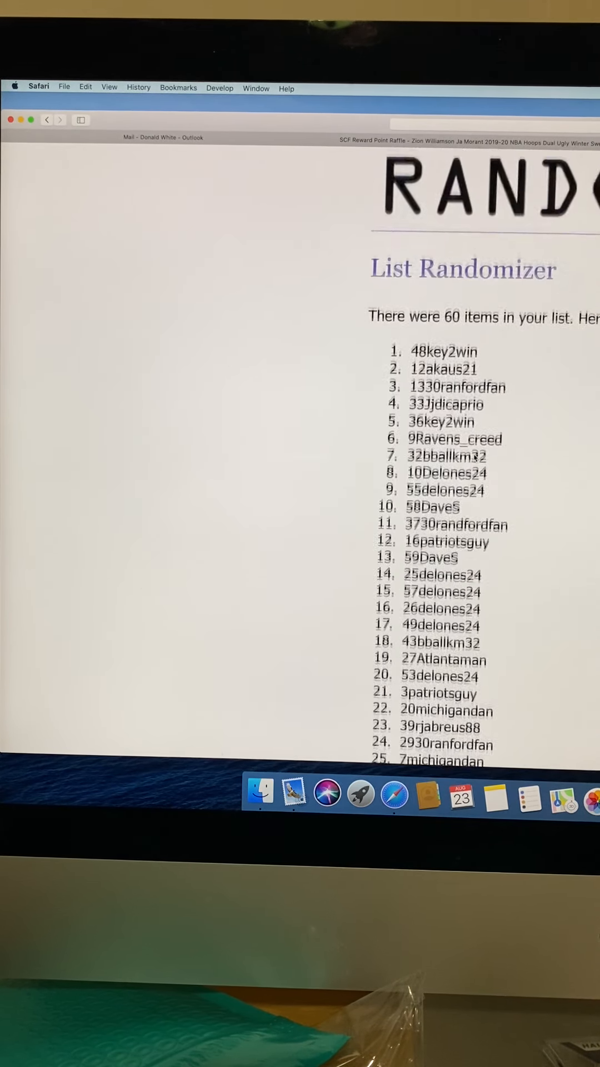
pyautogui.scroll(-3)
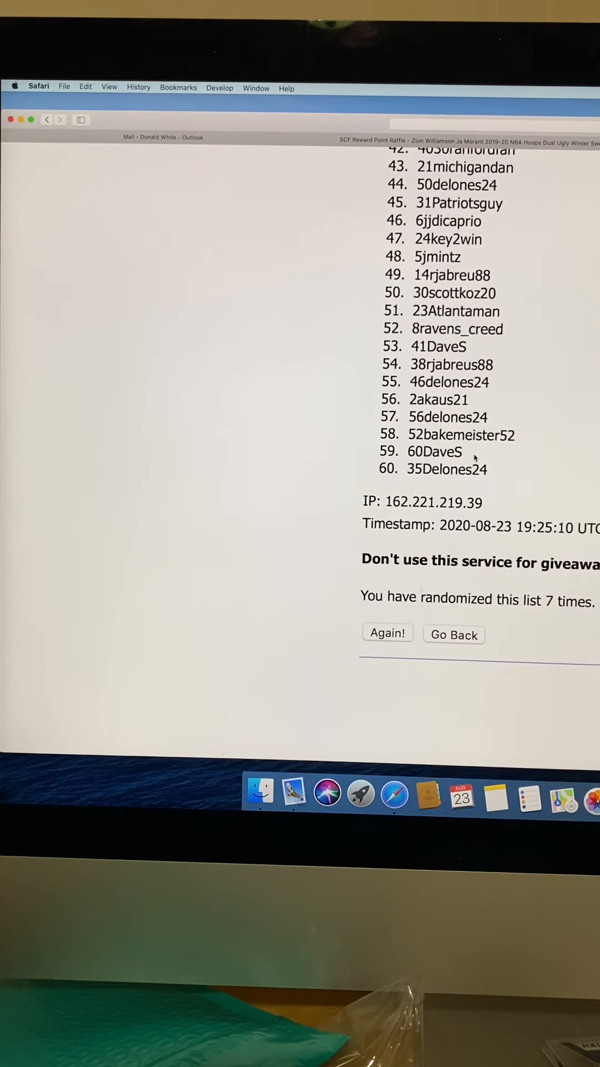
pyautogui.click(388, 633)
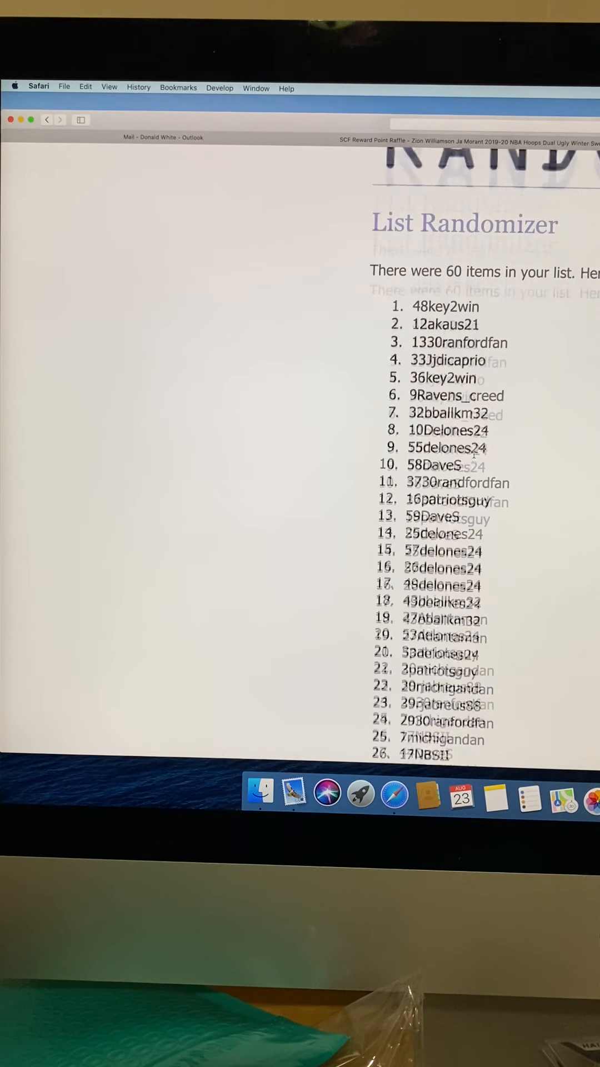
pyautogui.scroll(-3)
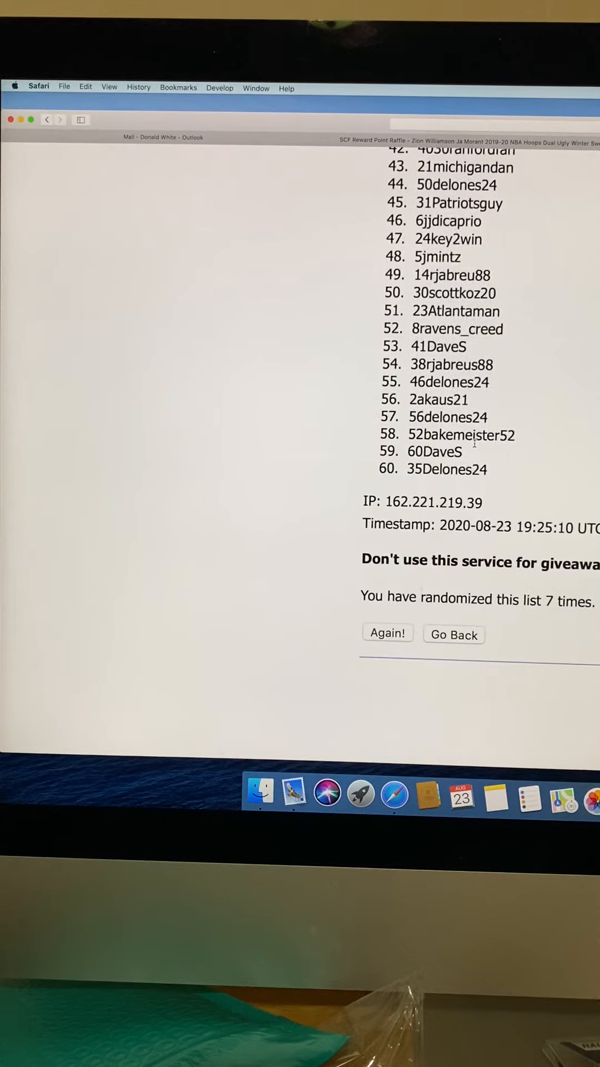
pyautogui.click(387, 634)
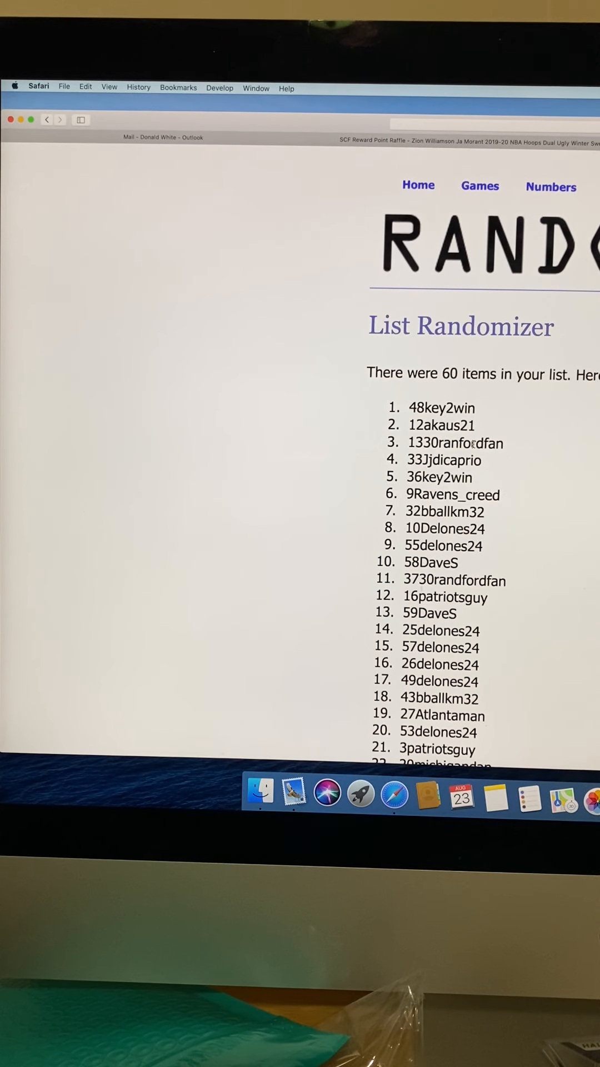